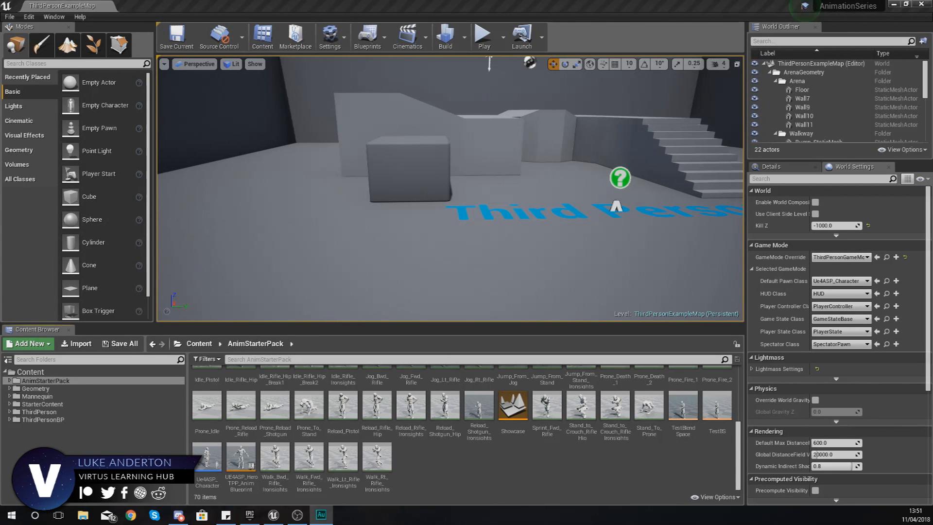
mouse_move(377, 458)
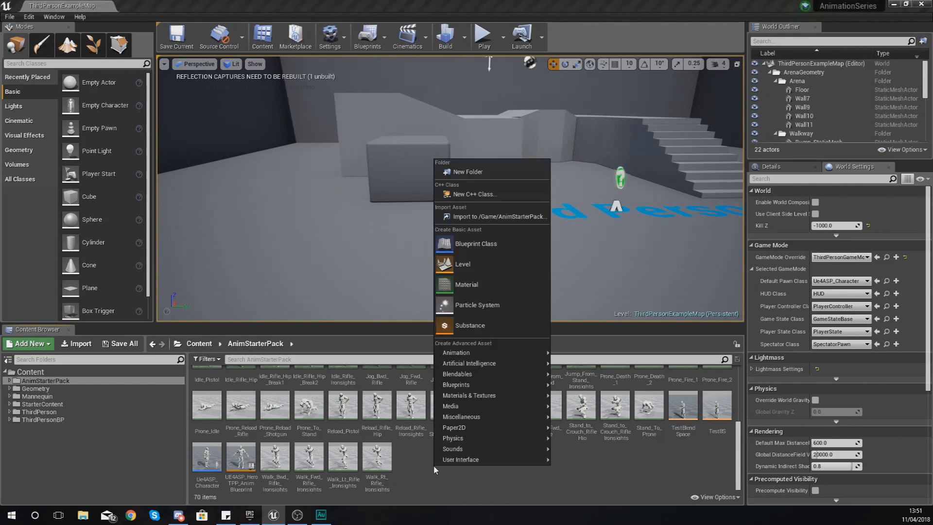
mouse_move(456, 352)
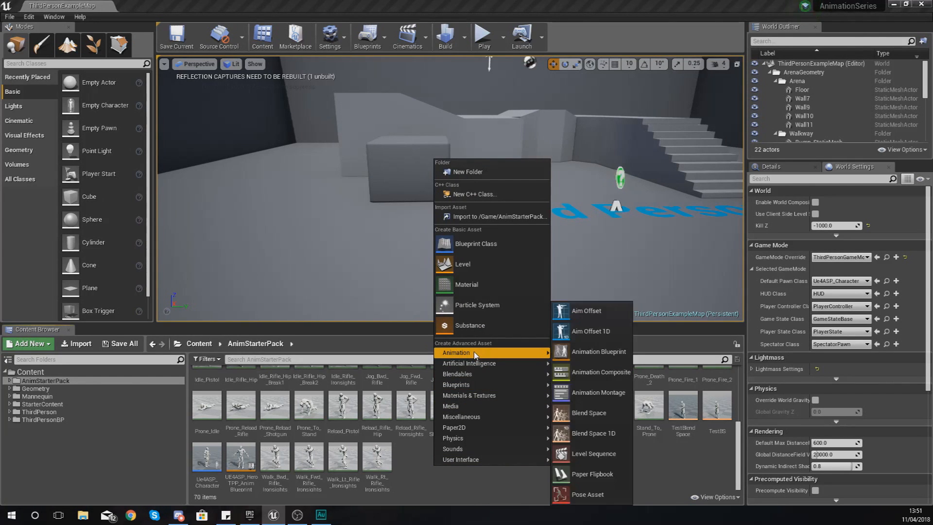
mouse_move(513, 355)
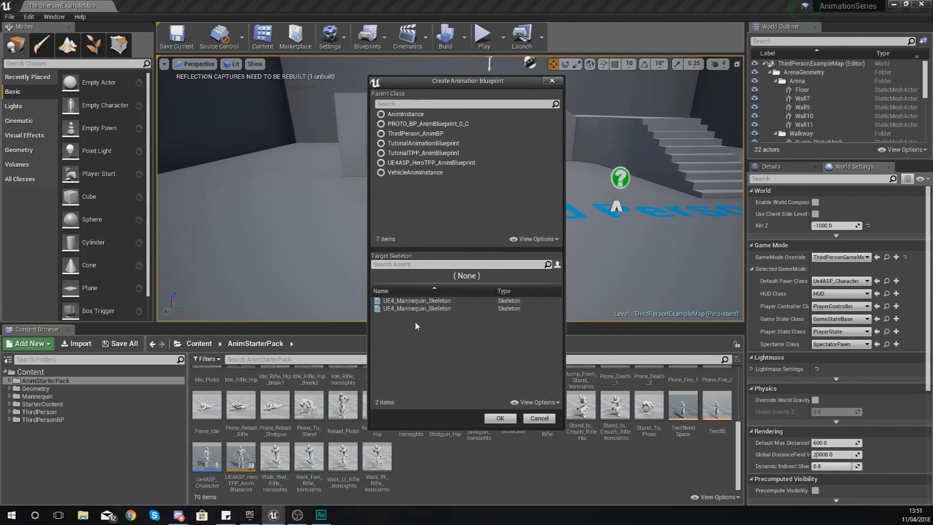
mouse_move(417, 305)
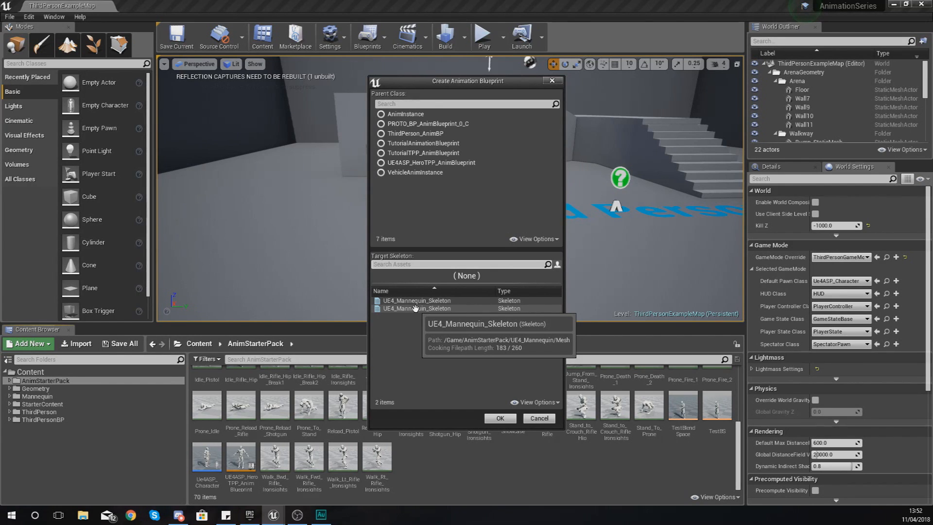
mouse_move(414, 323)
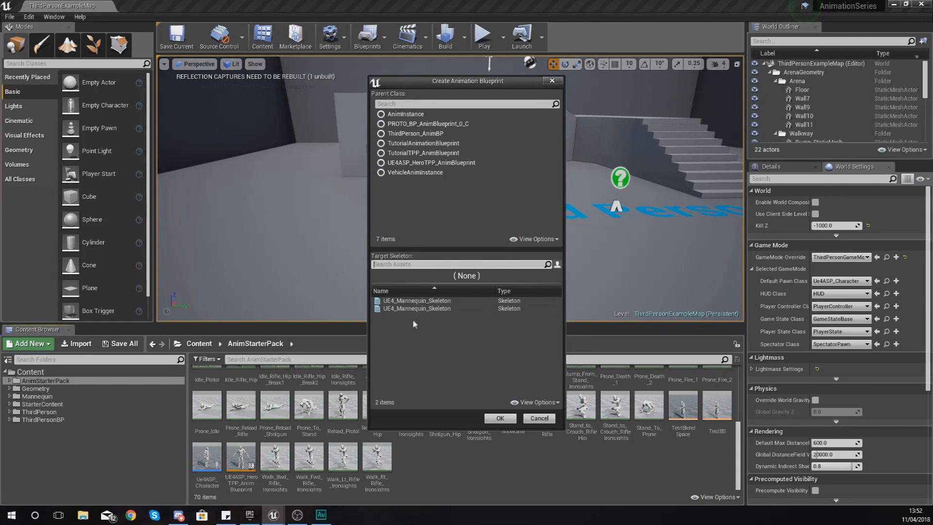
mouse_move(417, 300)
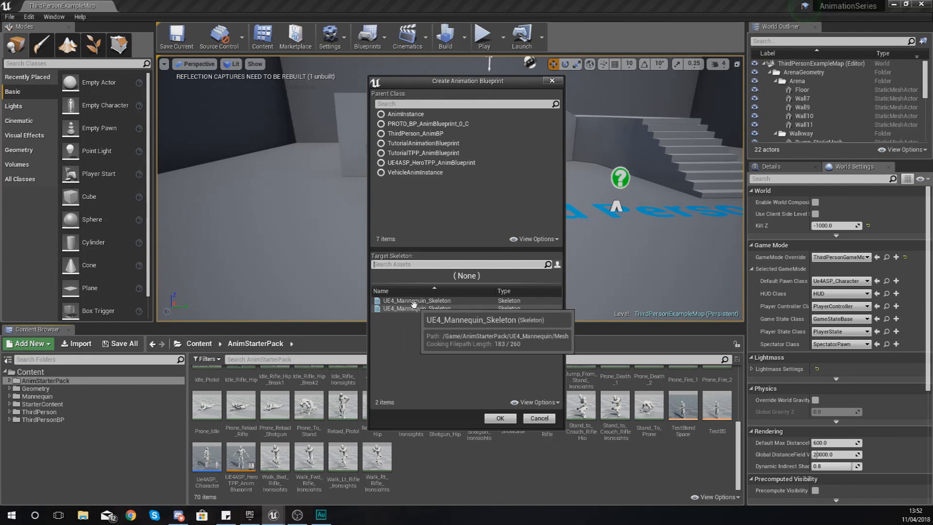
mouse_move(407, 308)
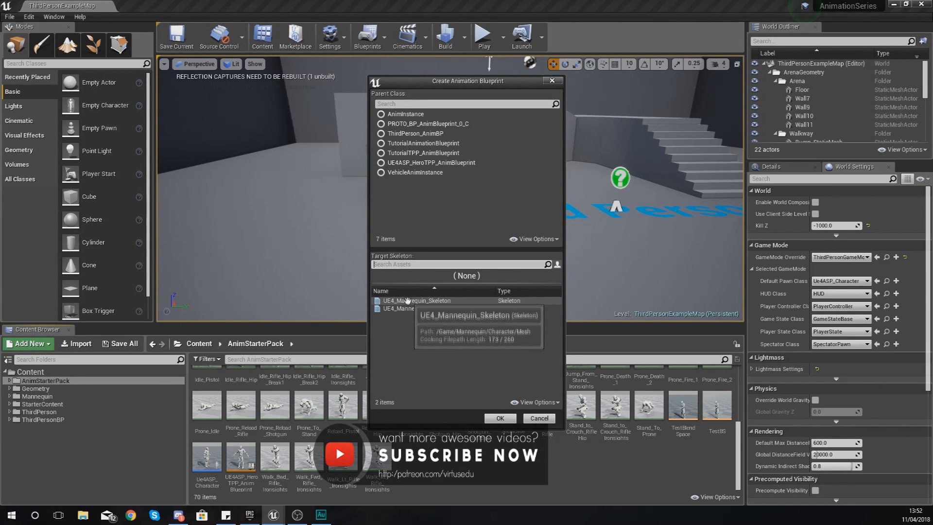
mouse_move(416, 309)
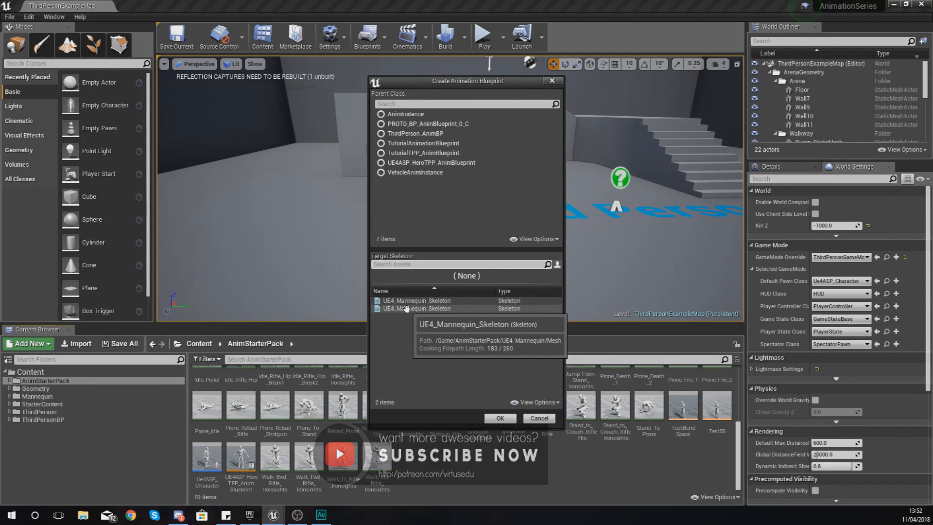
Step: Create the Animation Blueprint targeting AnimStarterPack's UE4_Mannequin_Skeleton
click(418, 308)
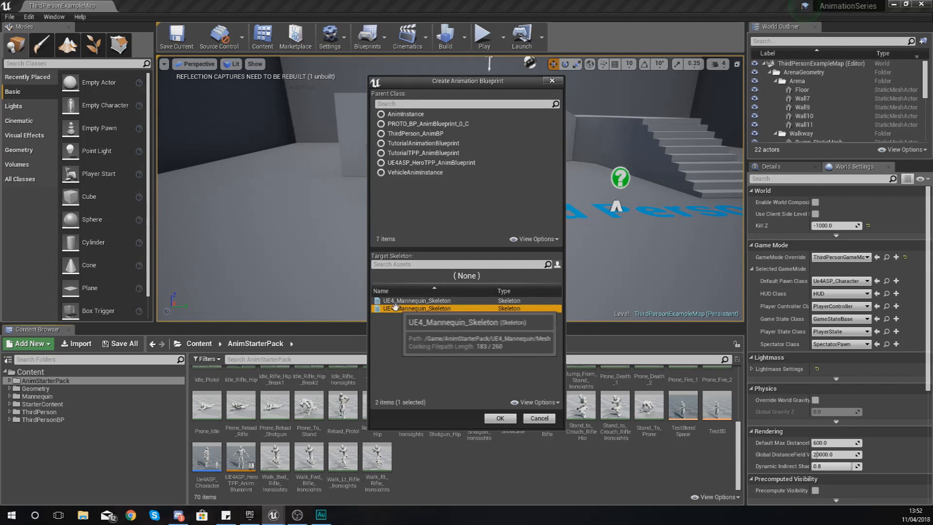
mouse_move(417, 308)
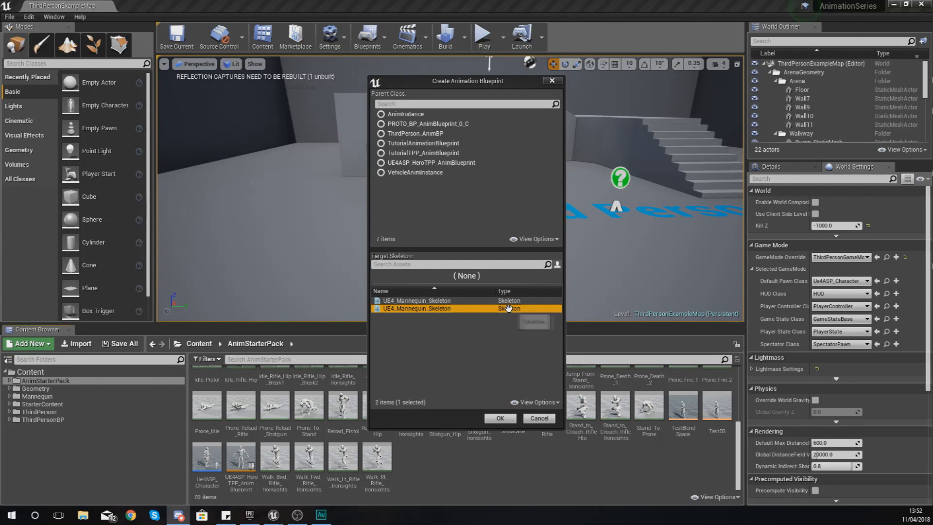
mouse_move(417, 308)
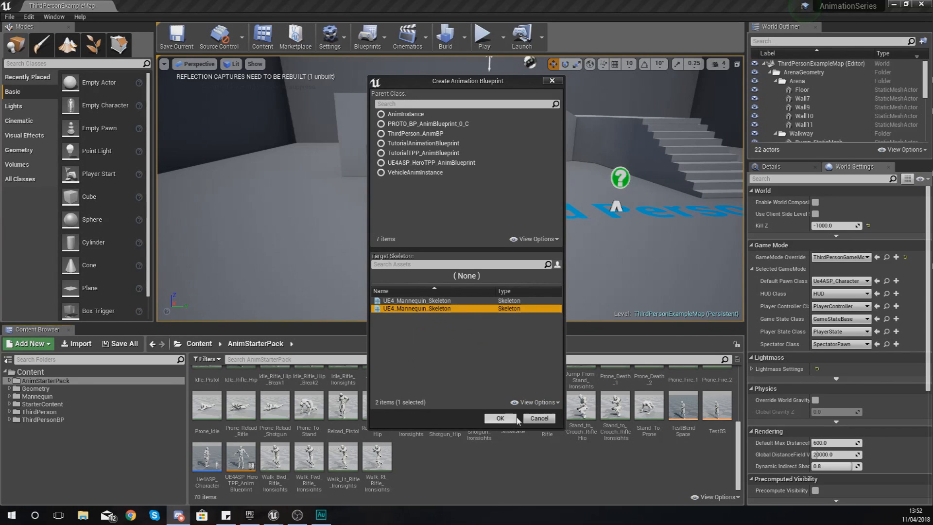
click(498, 417)
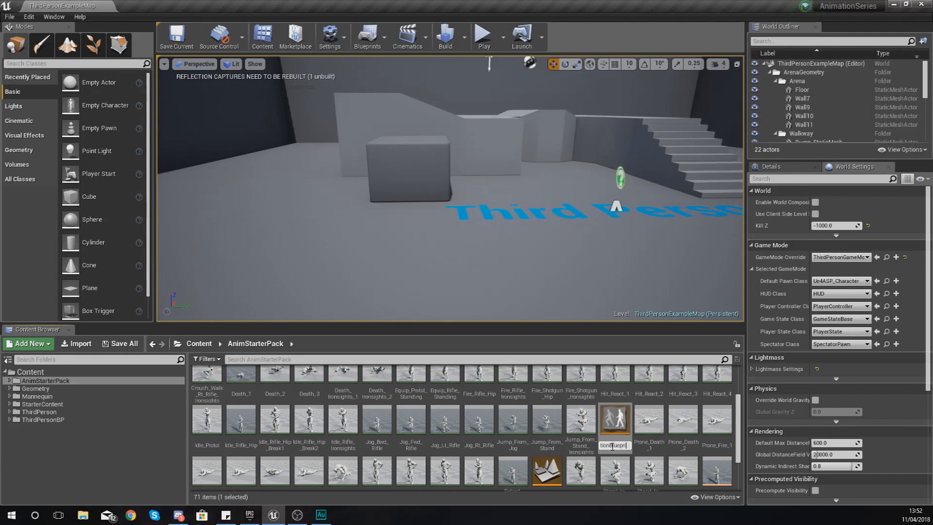
mouse_move(614, 419)
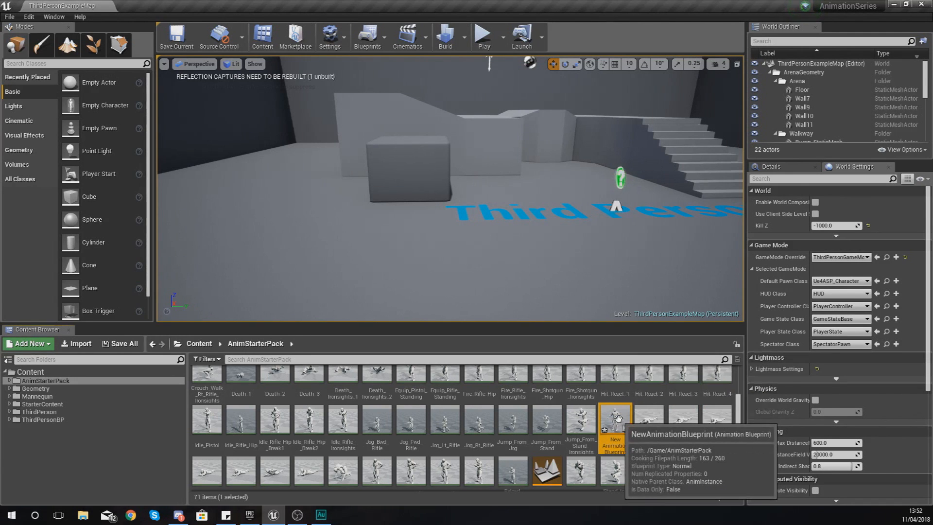
Step: Open NewAnimationBlueprint in the animation blueprint editor
double_click(614, 415)
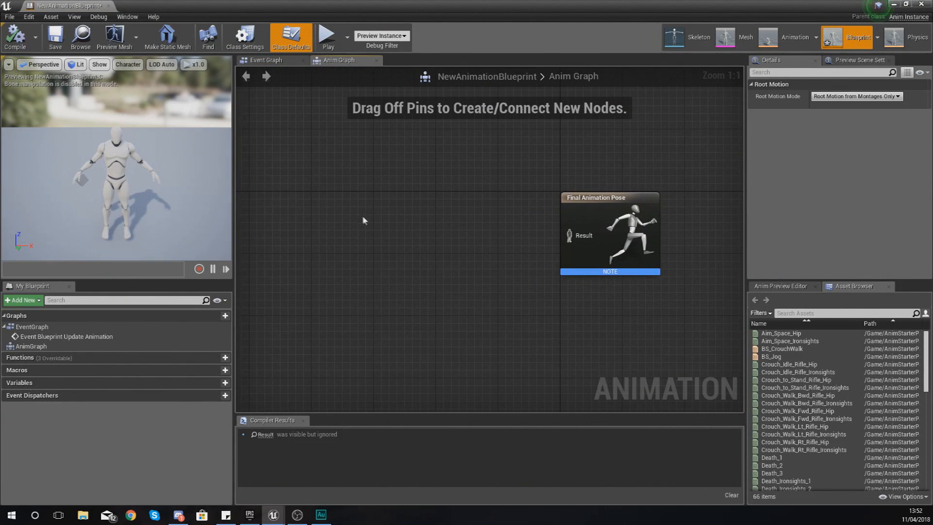
mouse_move(362, 221)
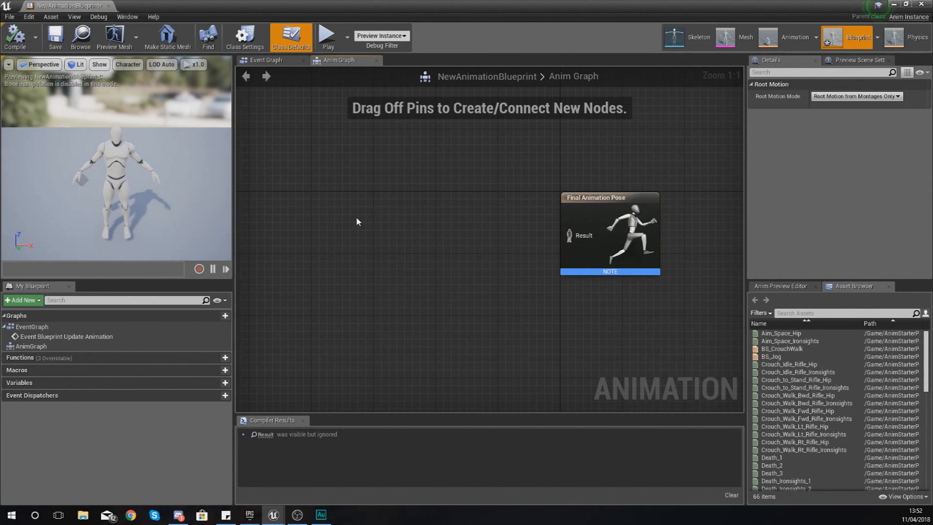
mouse_move(354, 211)
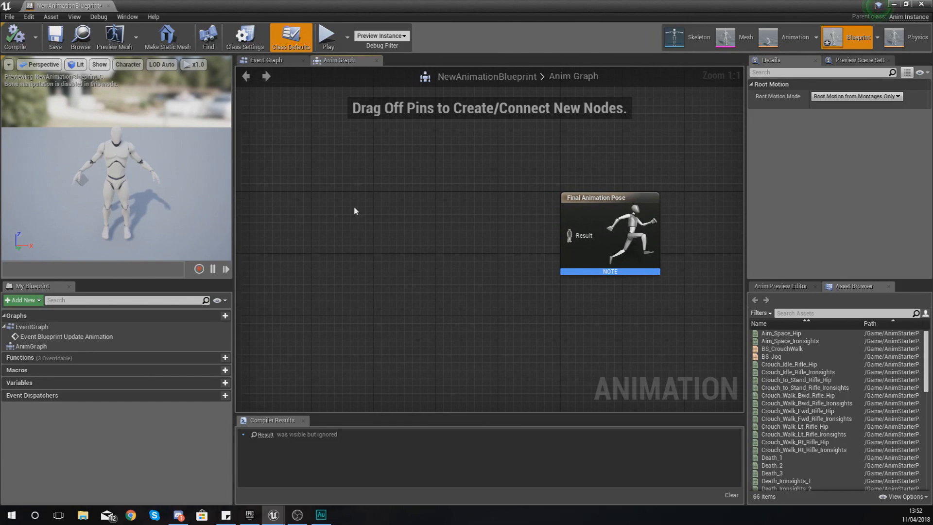
mouse_move(355, 62)
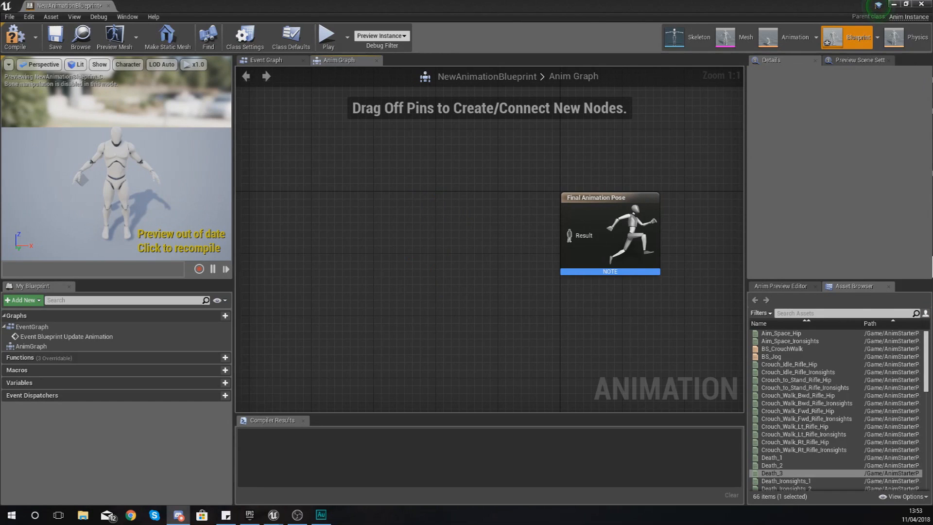
mouse_move(483, 280)
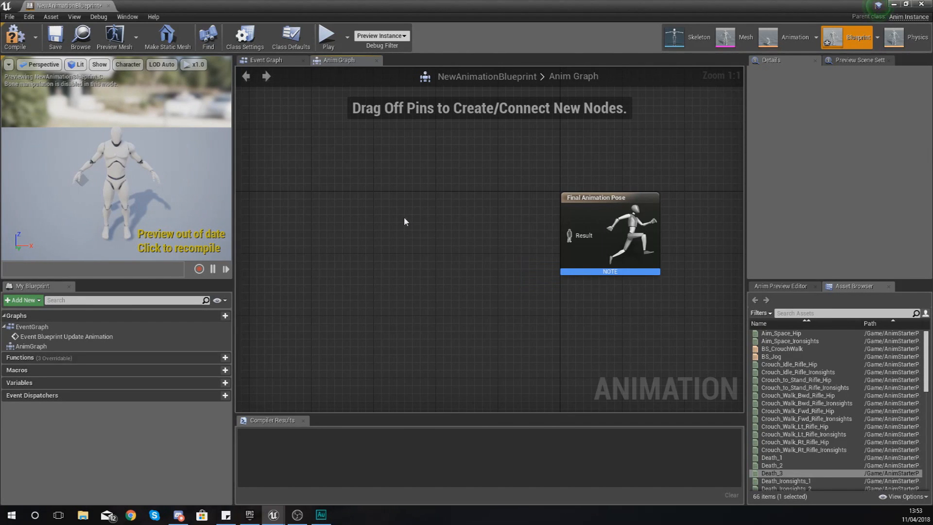
mouse_move(401, 218)
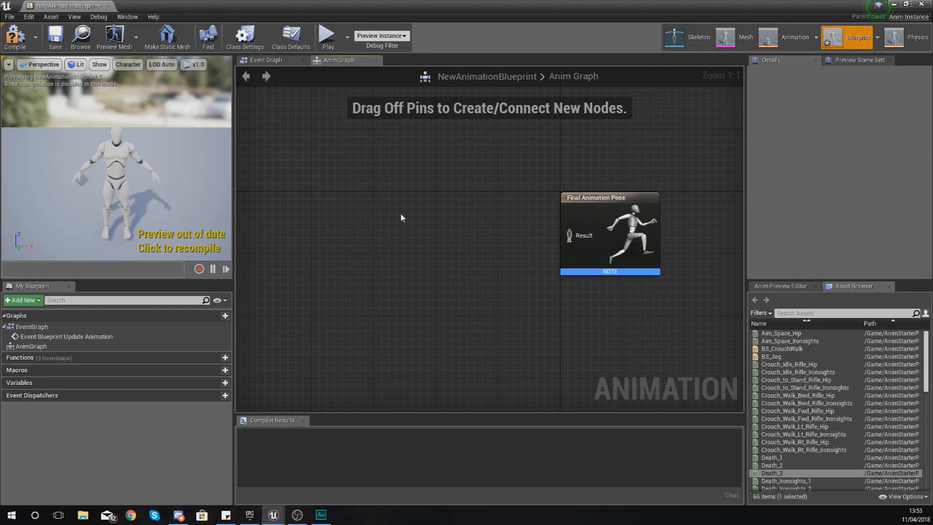
mouse_move(380, 194)
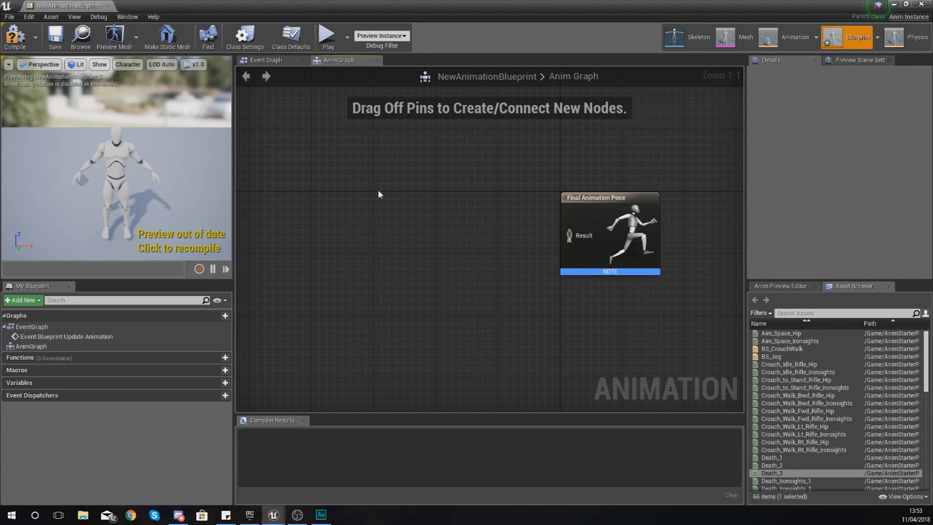
Step: Add a New State Machine node named State Machine and wire it to Final Animation Pose
right_click(379, 194)
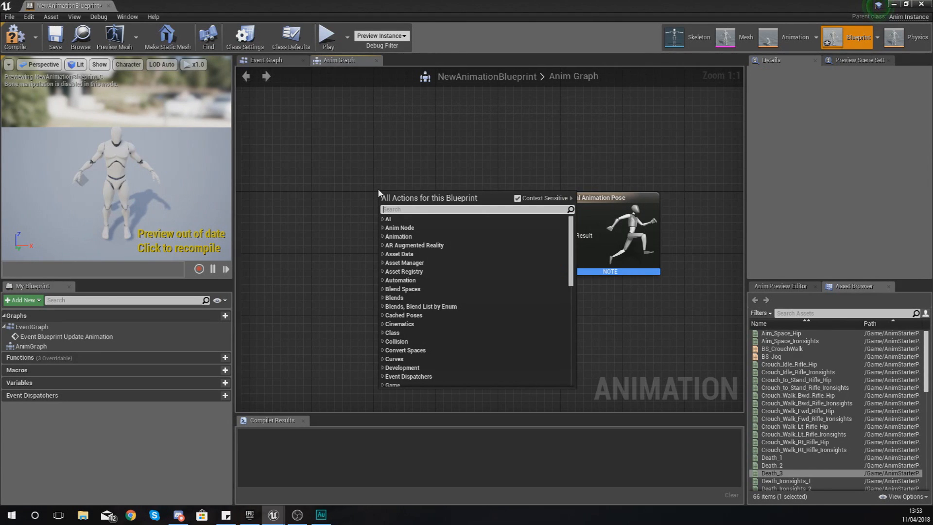
text(state mac)
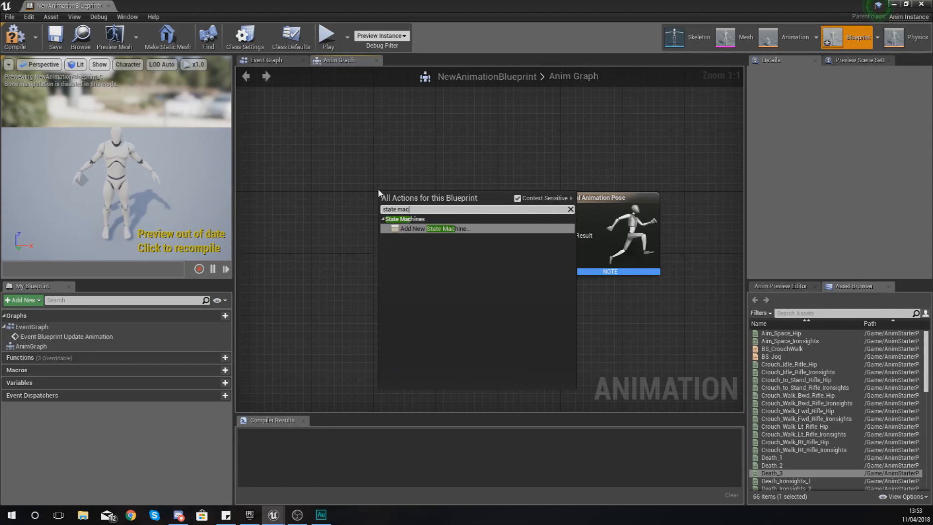
click(428, 228)
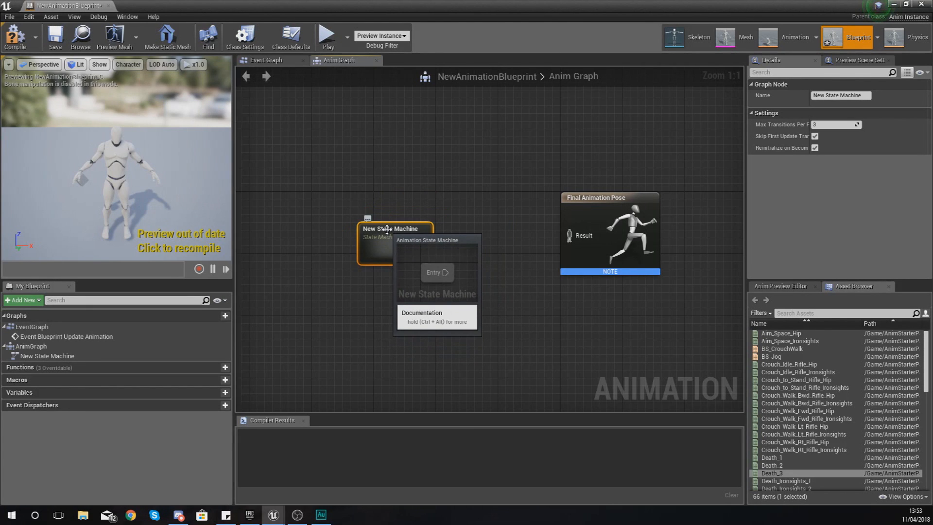
right_click(389, 228)
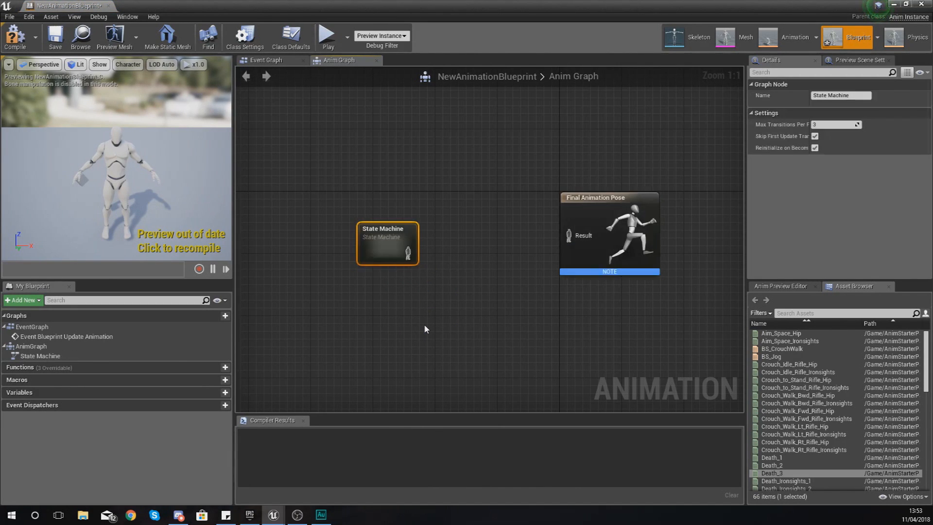
mouse_move(387, 244)
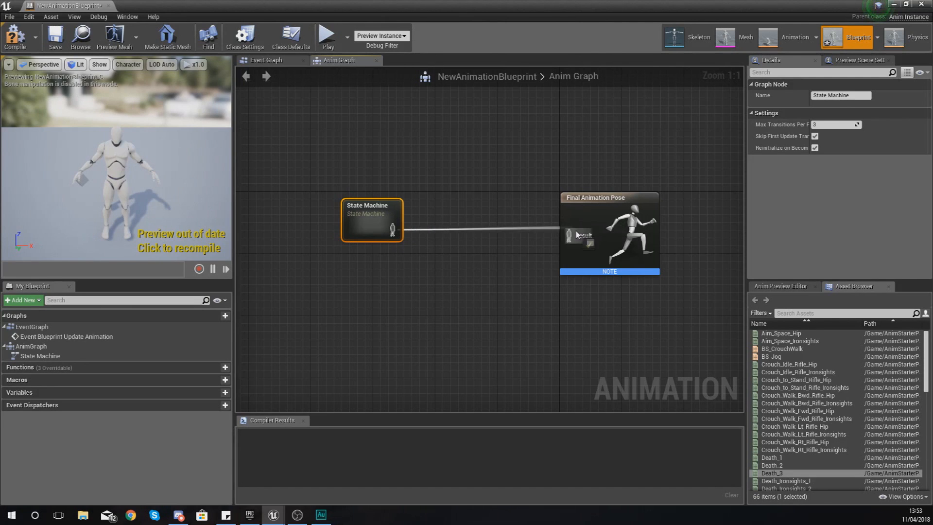
mouse_move(583, 213)
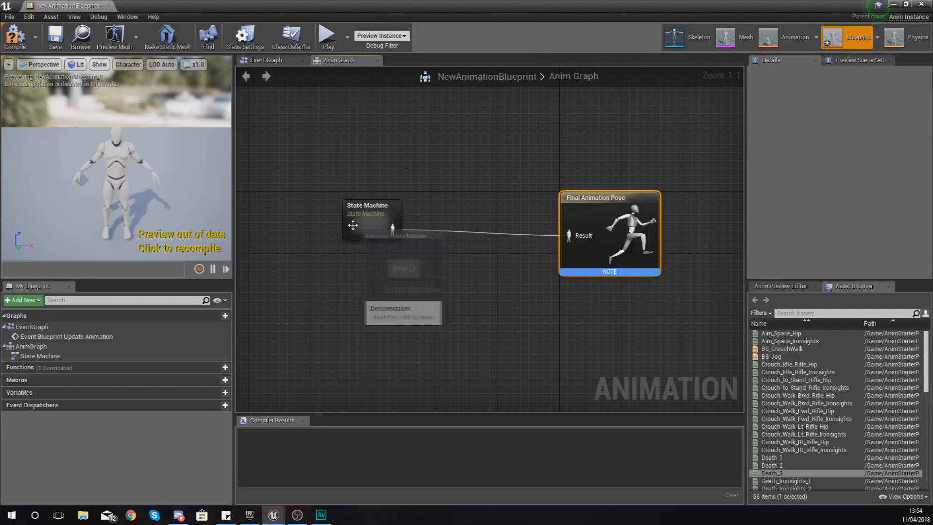
click(367, 216)
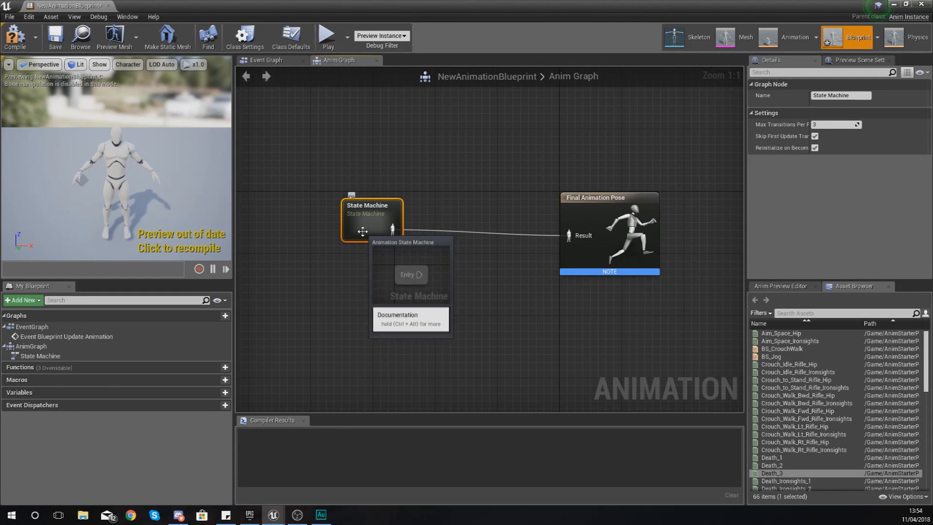
Step: Inside the State Machine, add a Walking/Running state connected from Entry
double_click(372, 205)
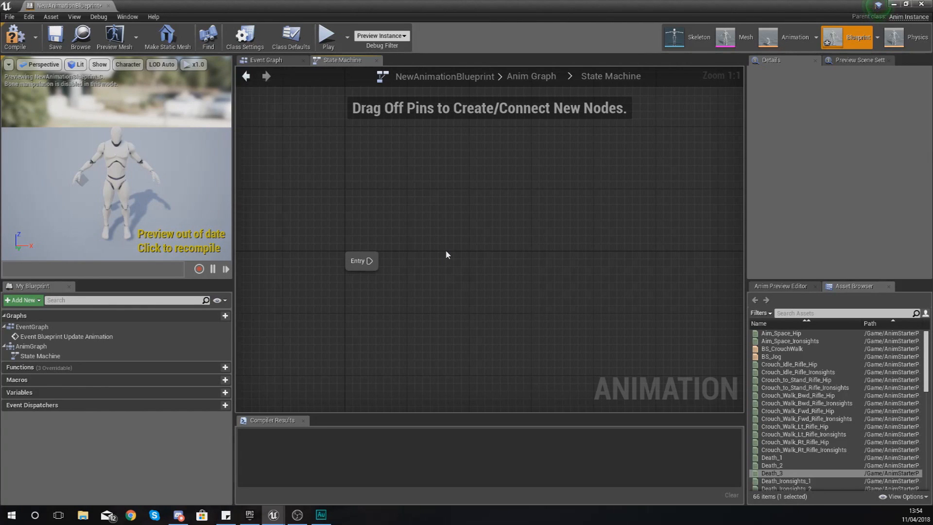
mouse_move(362, 268)
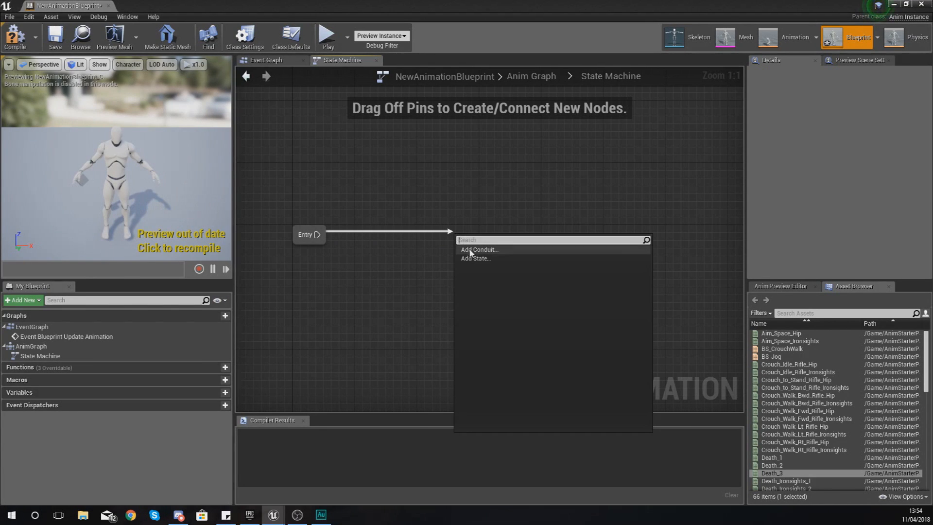
mouse_move(472, 259)
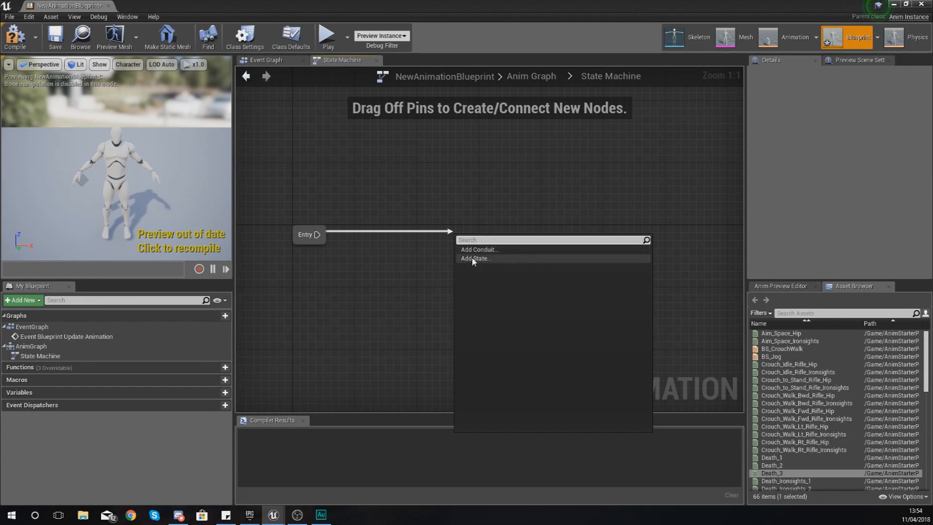
mouse_move(474, 258)
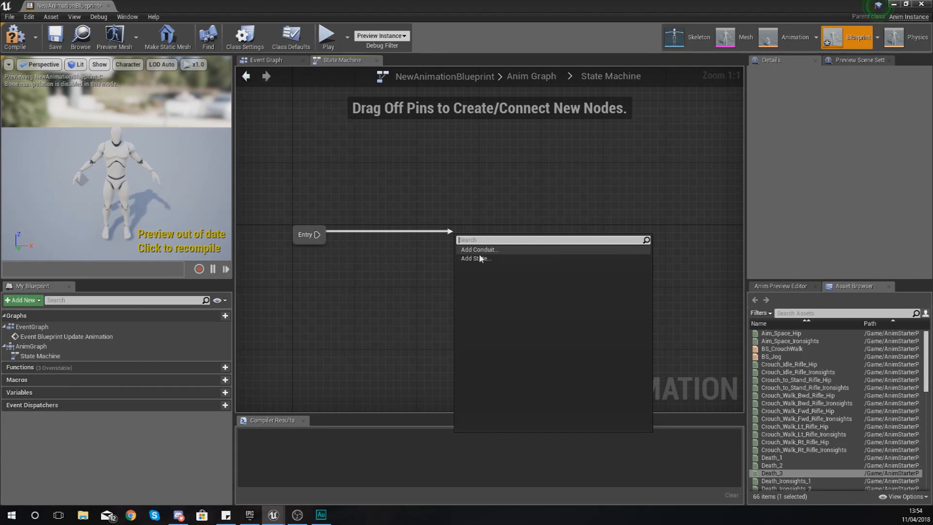
mouse_move(476, 258)
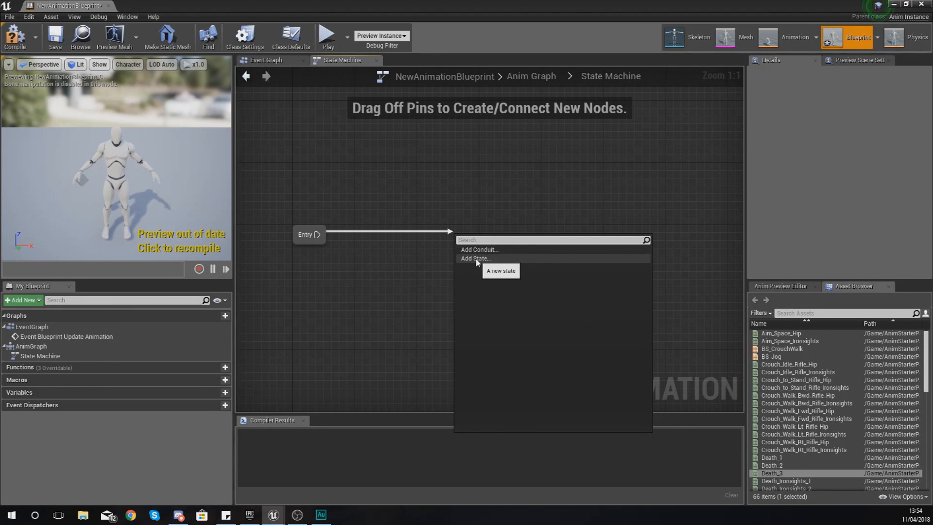
click(473, 259)
text(Walking/Running)
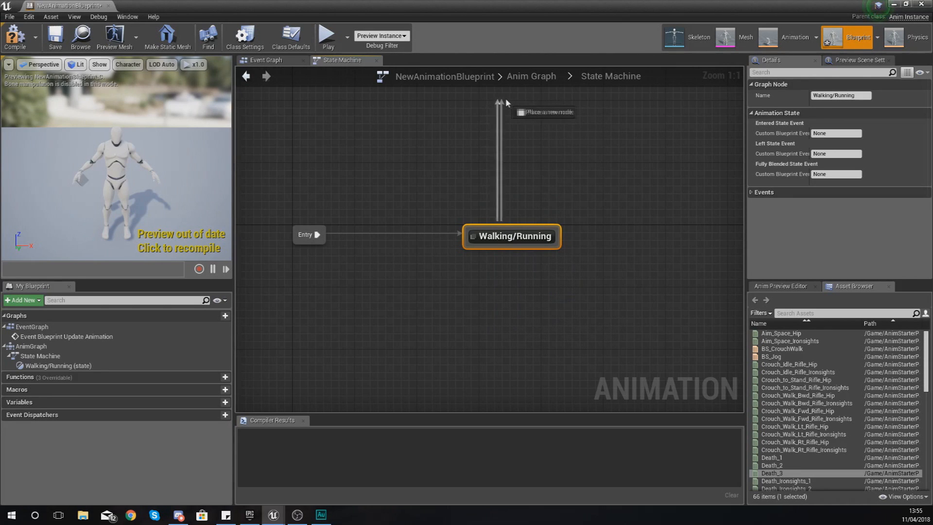
mouse_move(510, 235)
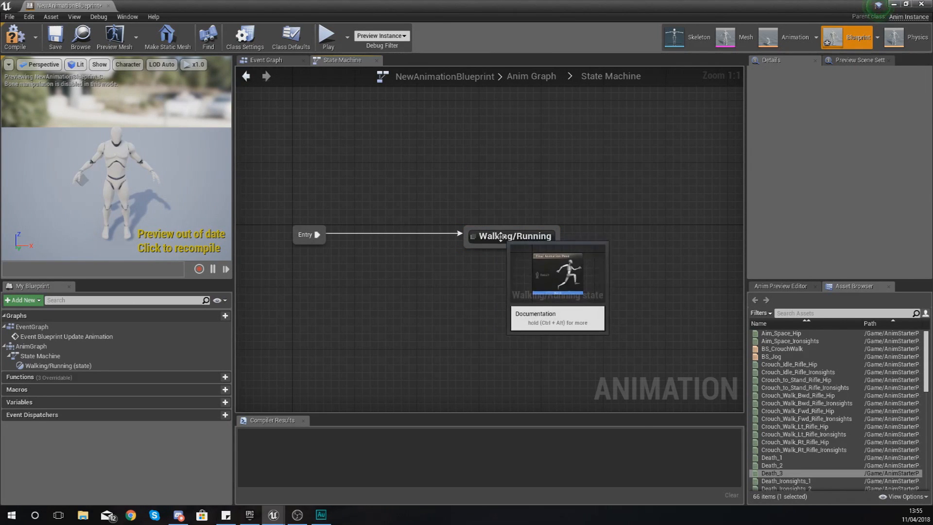
click(513, 235)
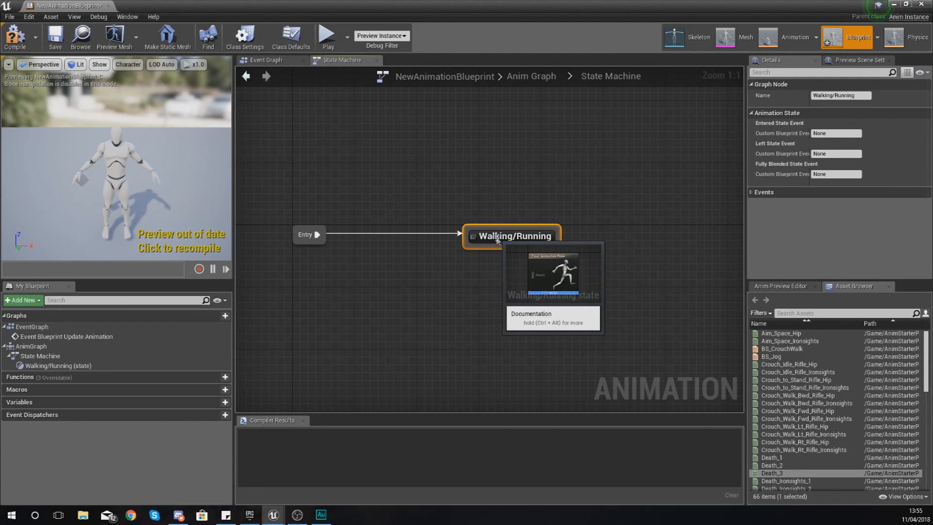
Step: Enter the Walking/Running state's graph and locate the TestBS blend space in the Asset Browser
double_click(513, 235)
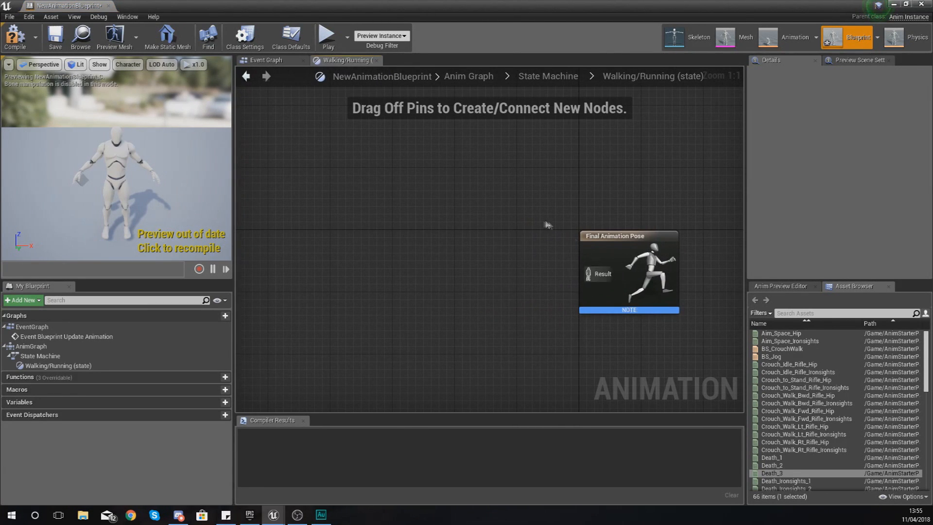
mouse_move(633, 264)
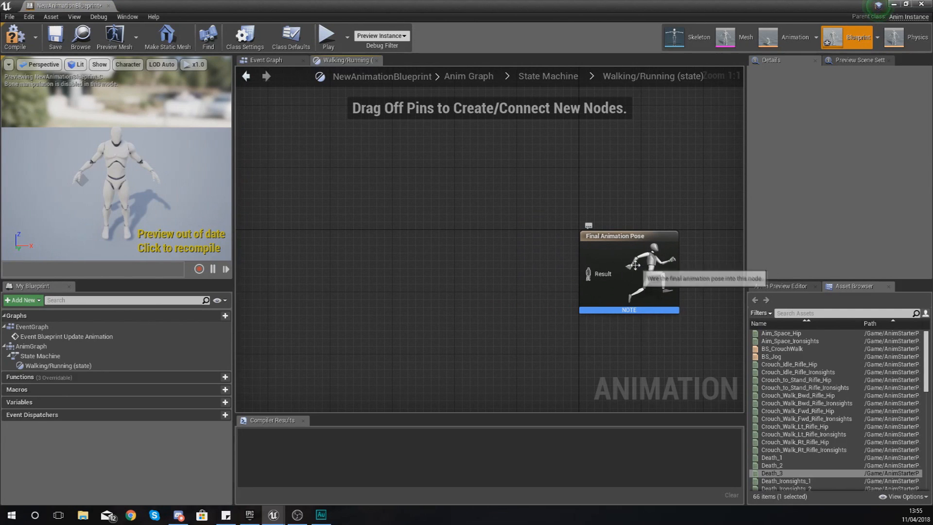
mouse_move(582, 303)
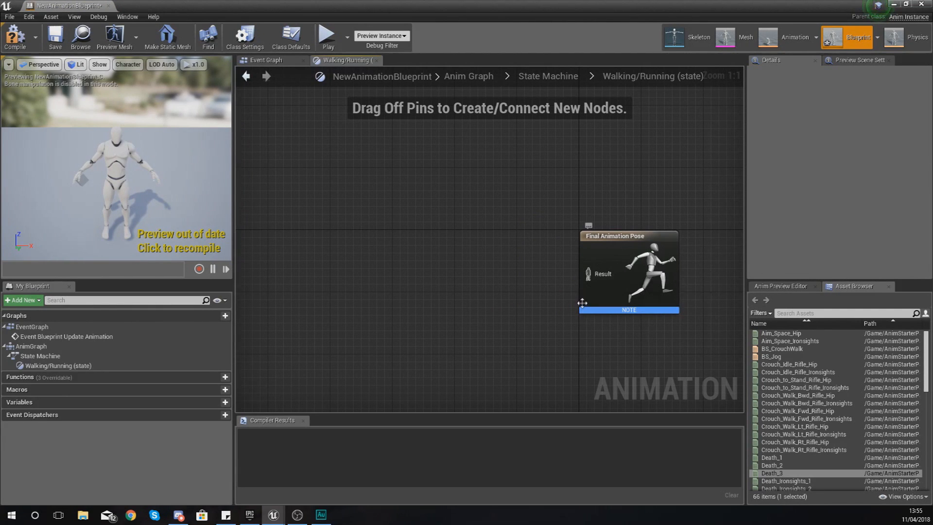
mouse_move(585, 303)
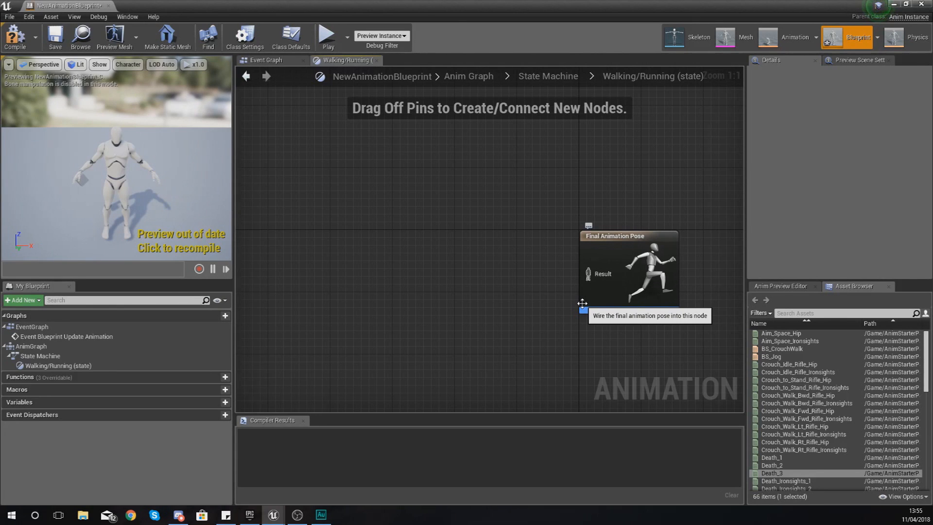
mouse_move(652, 76)
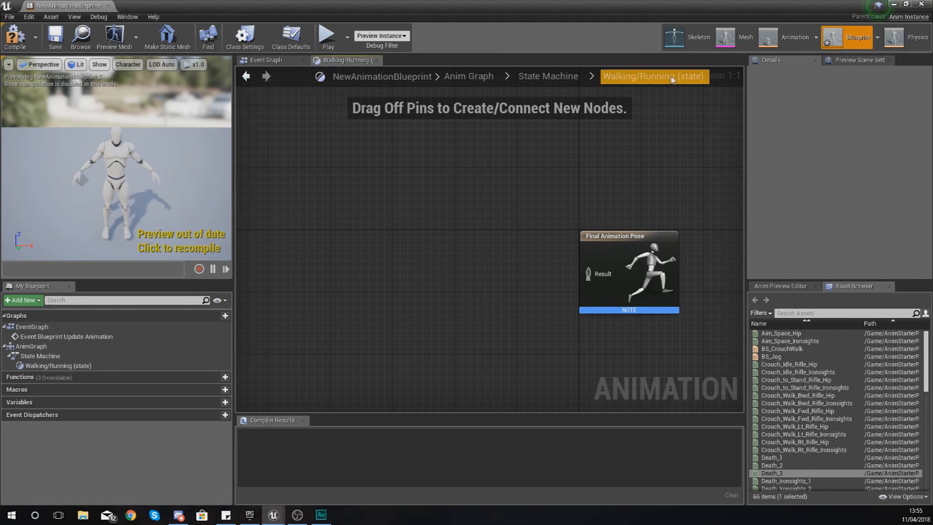
mouse_move(548, 75)
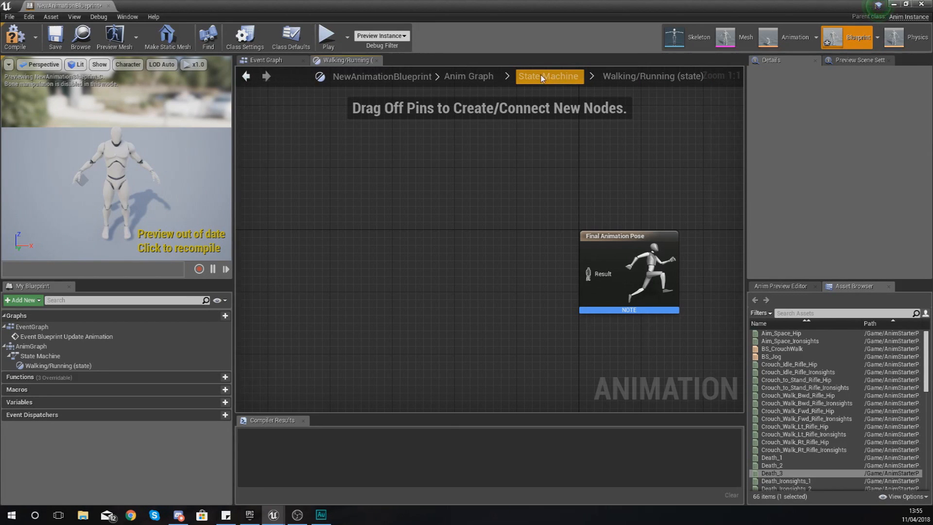
mouse_move(606, 56)
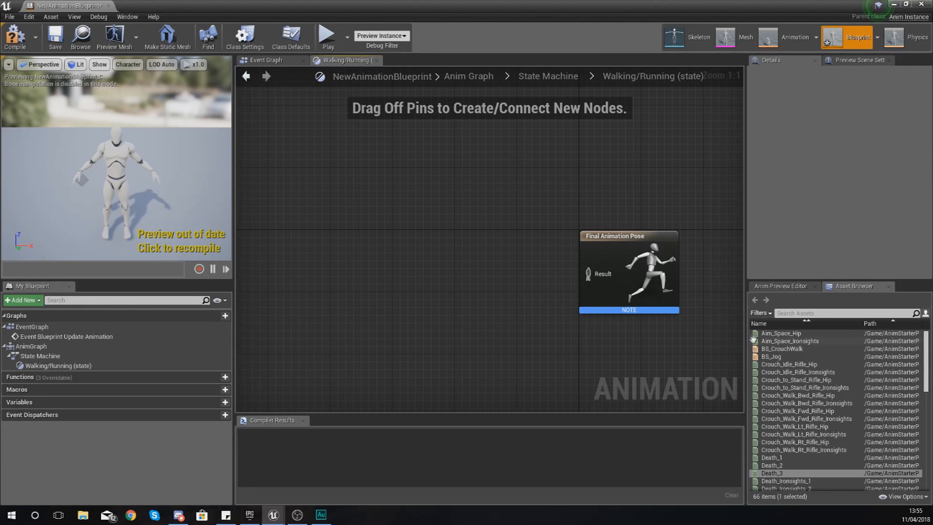
scroll(down, 3)
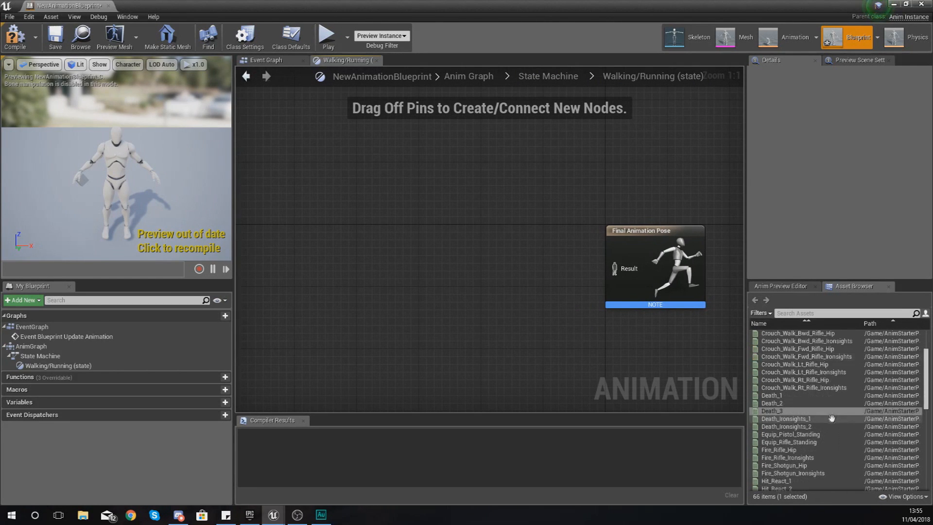
scroll(down, 3)
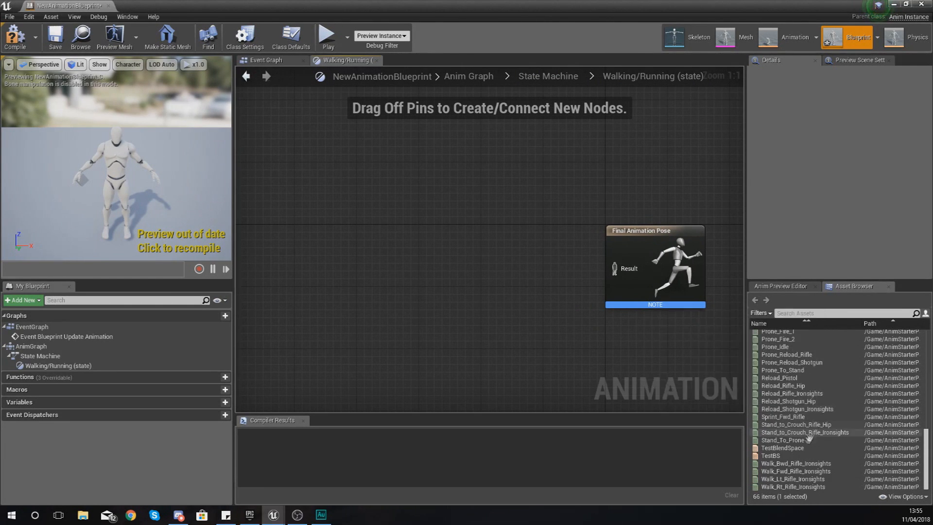
click(771, 454)
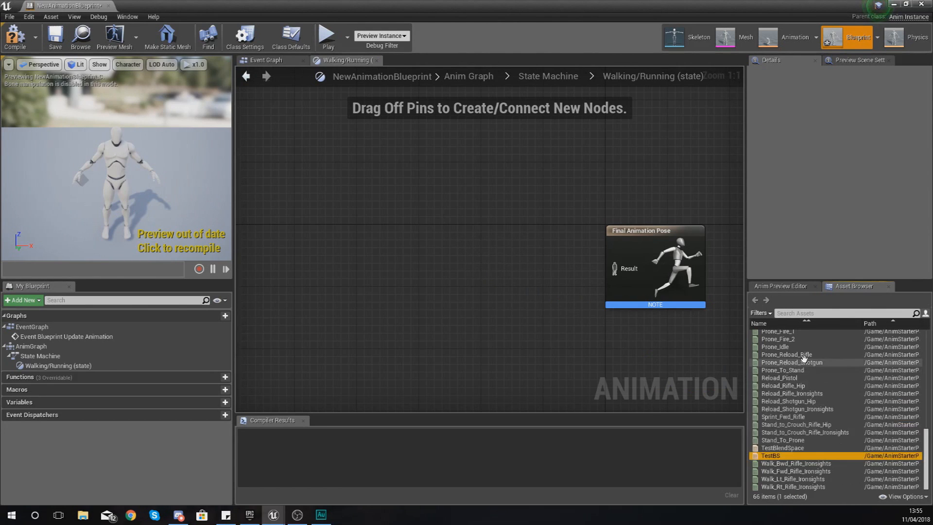
scroll(up, 3)
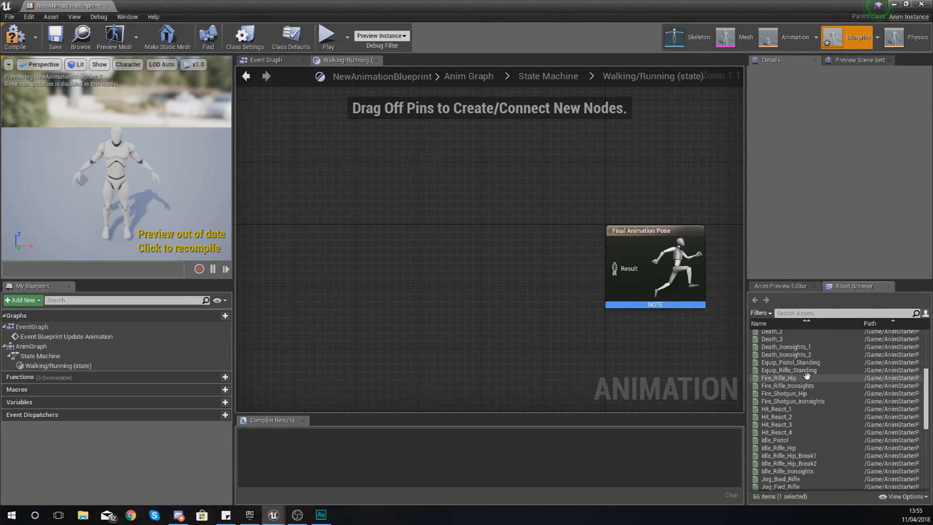
scroll(up, 3)
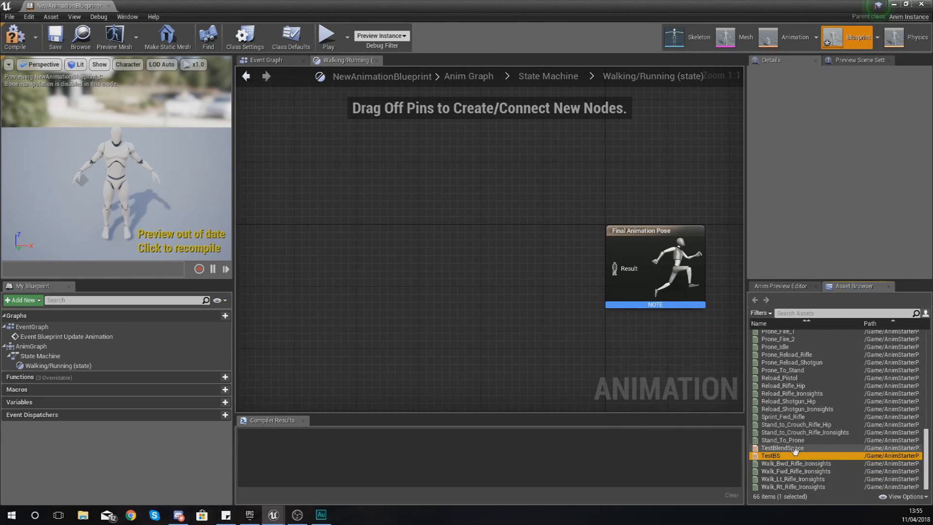
mouse_move(793, 454)
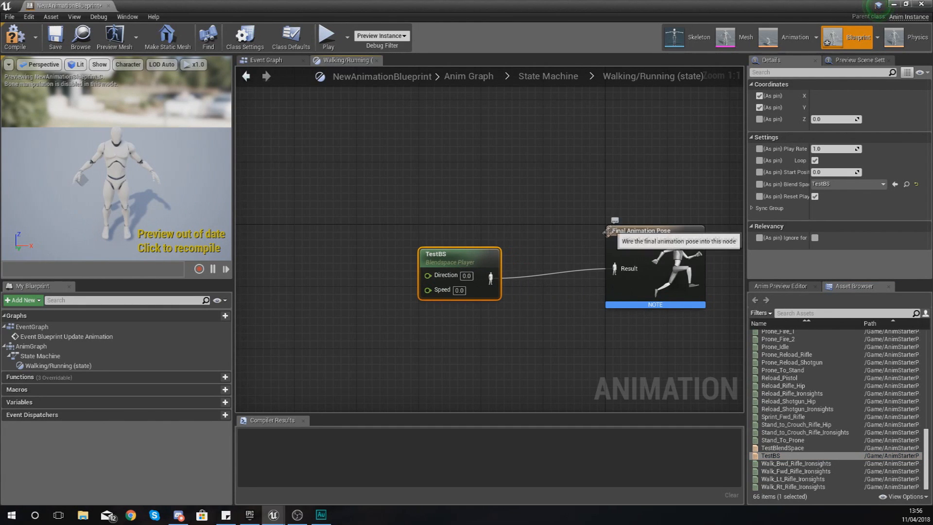
mouse_move(447, 249)
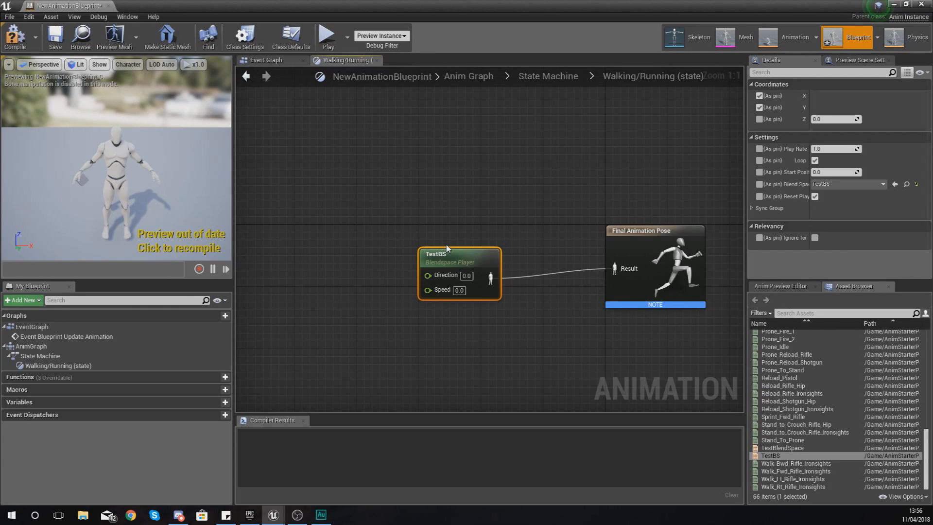
mouse_move(441, 282)
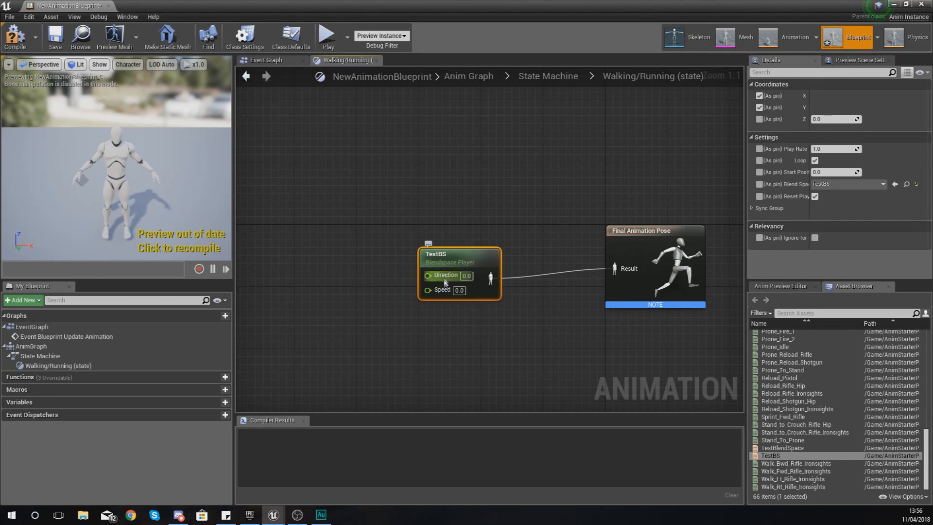
mouse_move(514, 243)
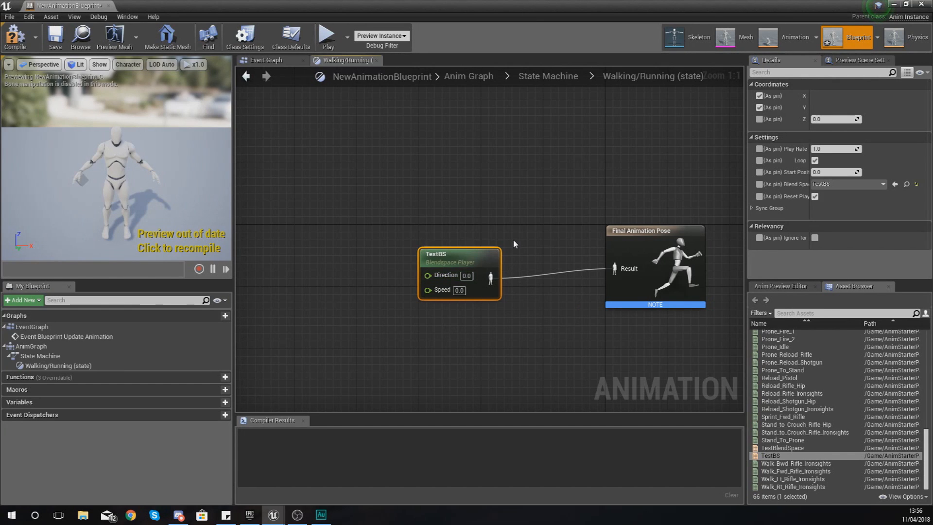
mouse_move(457, 263)
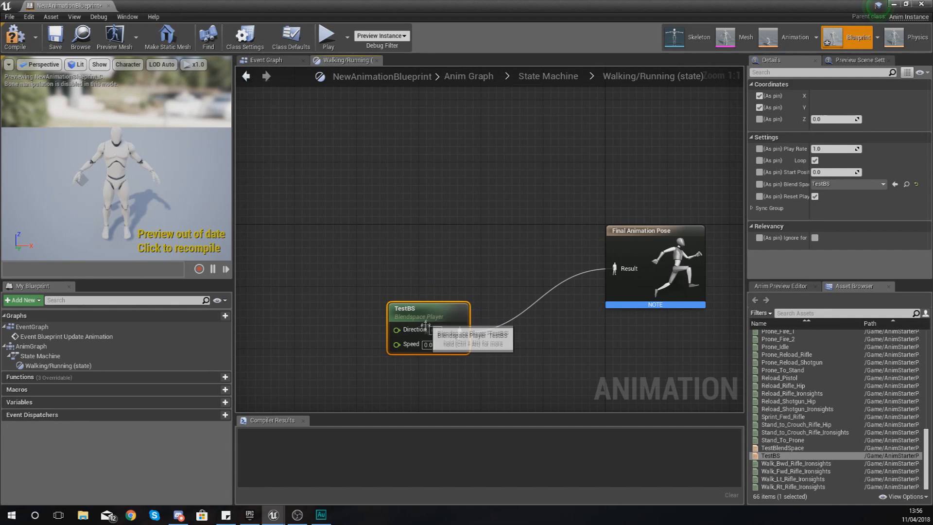
mouse_move(801, 439)
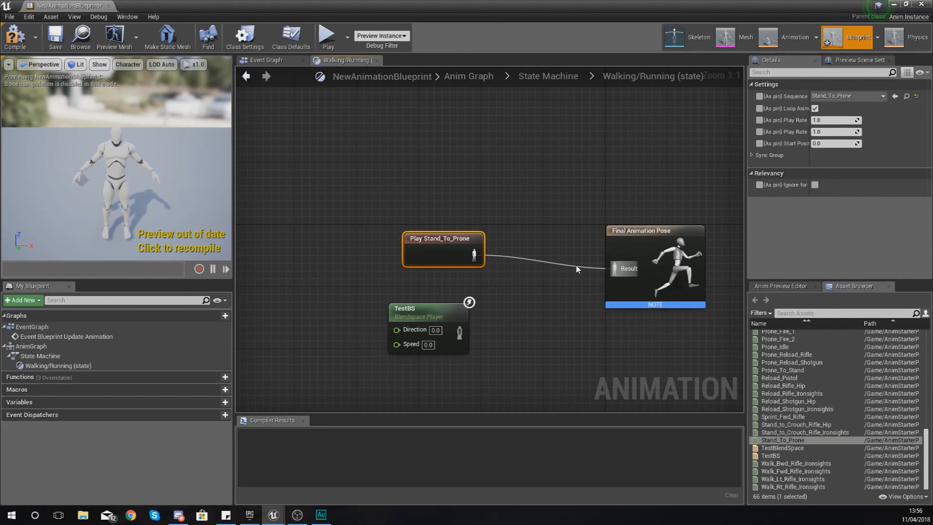
Step: Wire the TestBS Blendspace Player into the state's Final Animation Pose
click(543, 266)
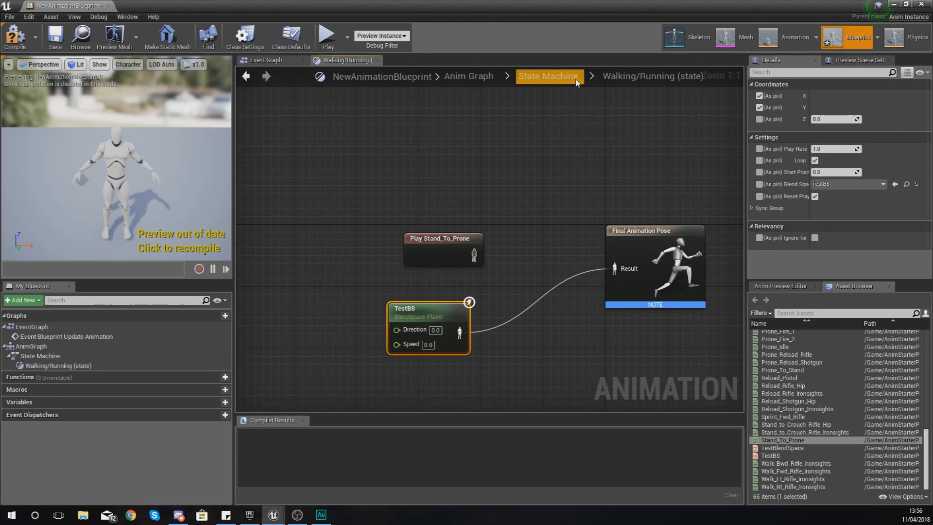
Step: Back in the State Machine, add a Prone state reached by a transition from Walking/Running
click(547, 76)
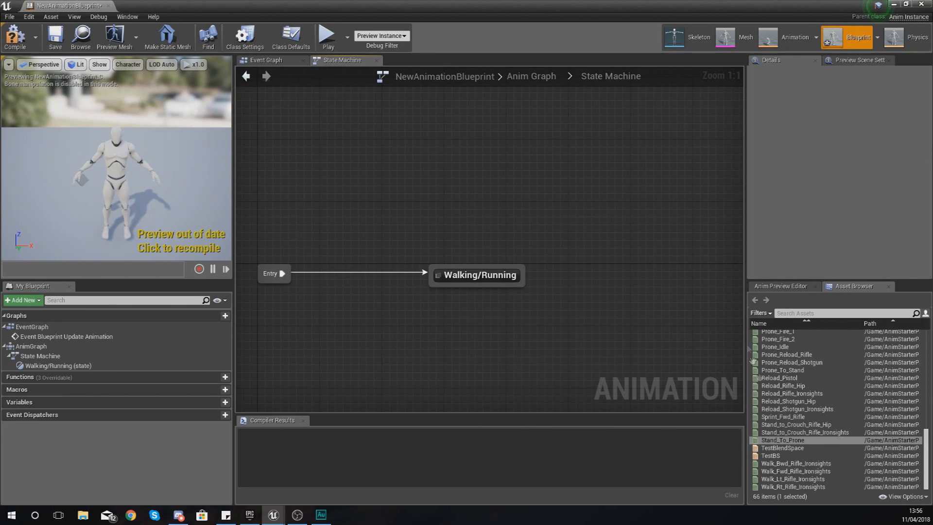
scroll(up, 3)
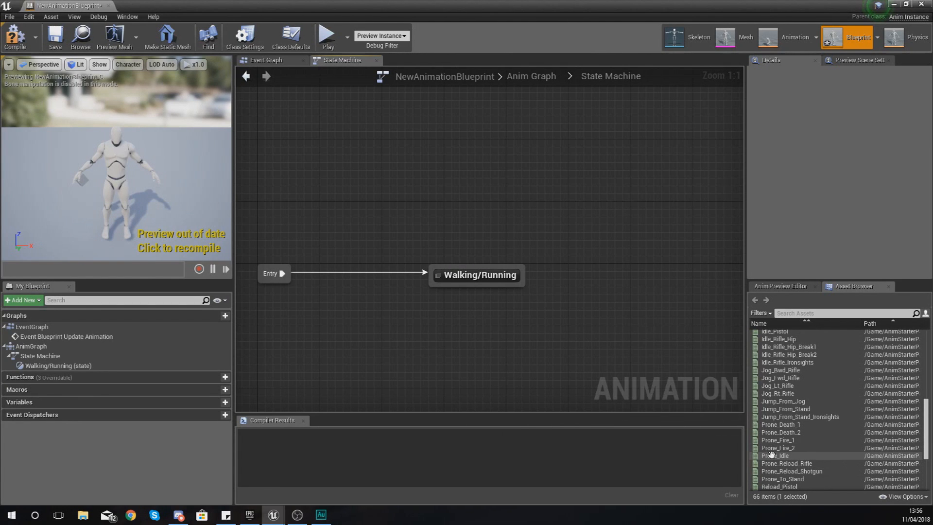
mouse_move(775, 455)
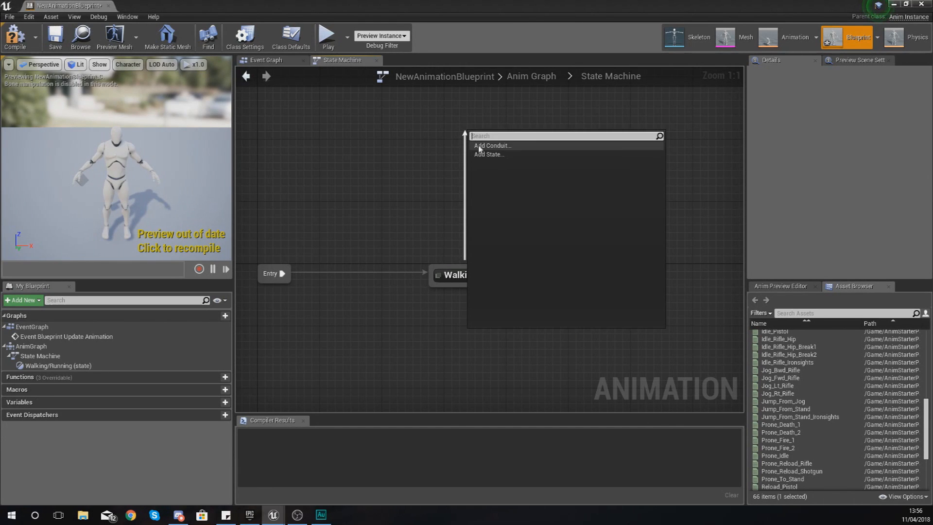
click(487, 155)
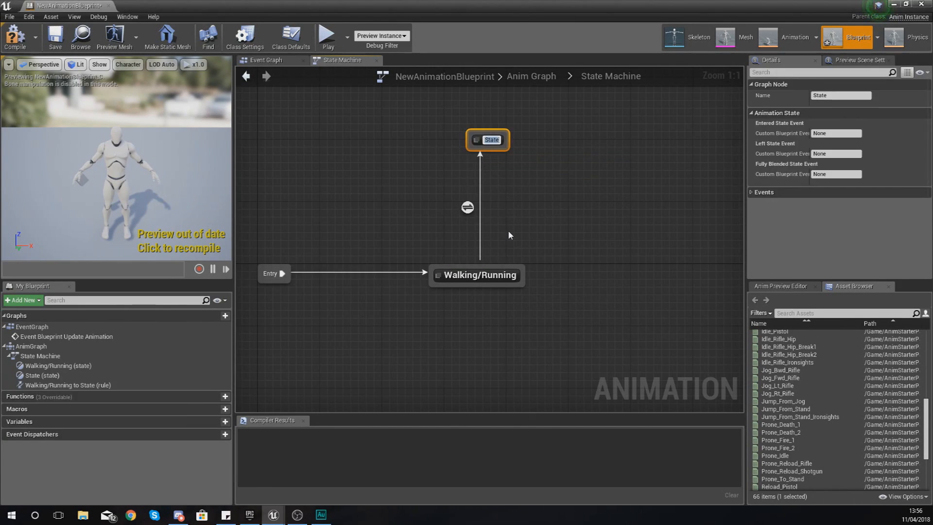
text(Prone)
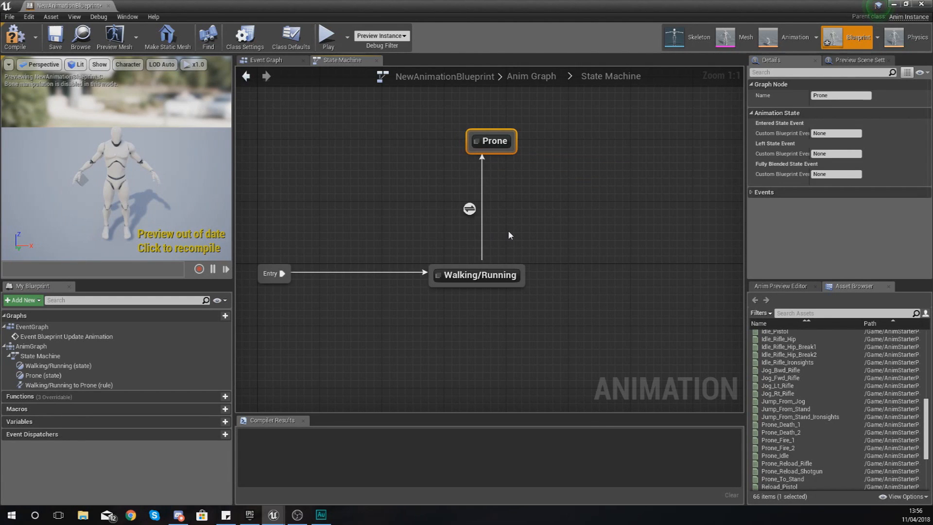
Step: Feed Play Prone_Idle into the Prone state's Final Animation Pose and preview the animation
double_click(491, 141)
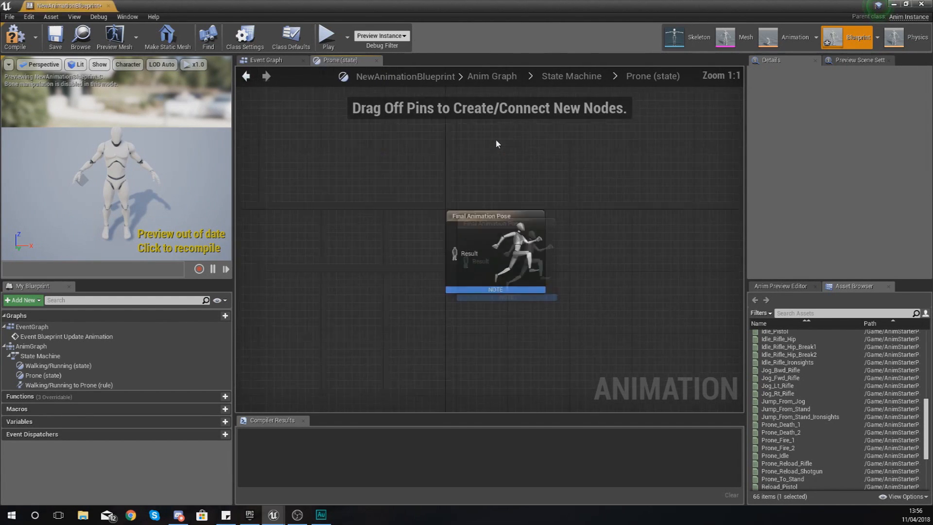
mouse_move(776, 455)
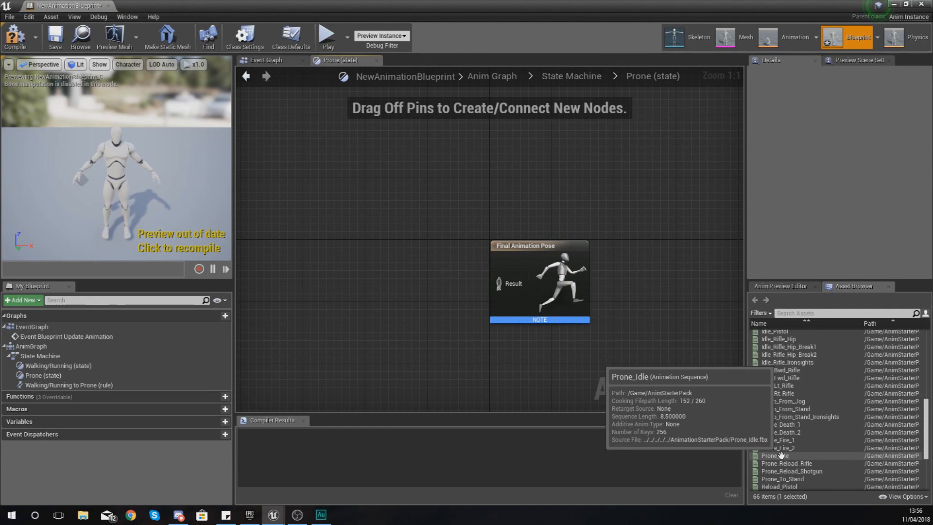
click(785, 455)
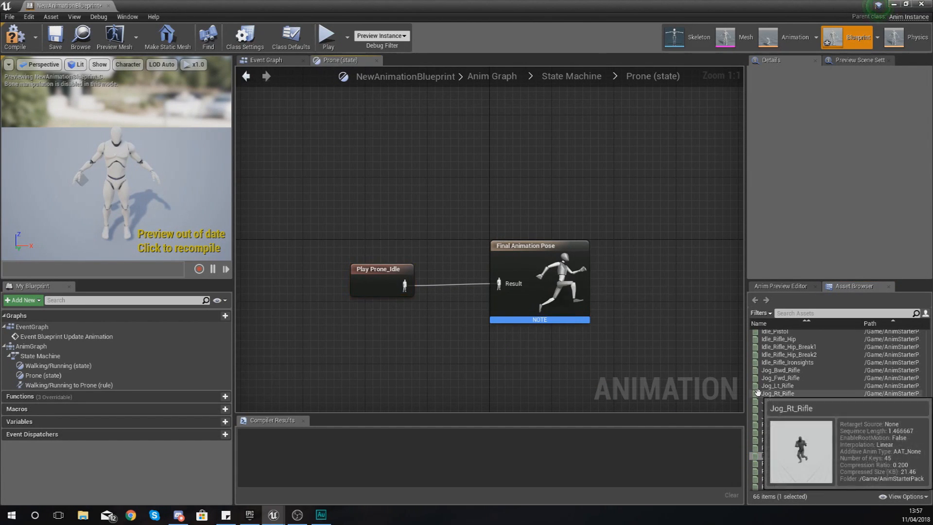
scroll(down, 3)
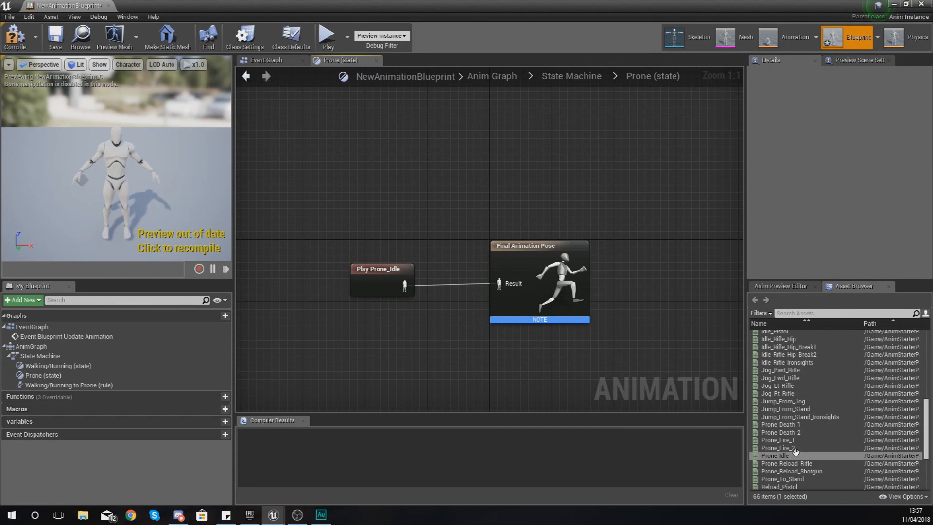
mouse_move(776, 455)
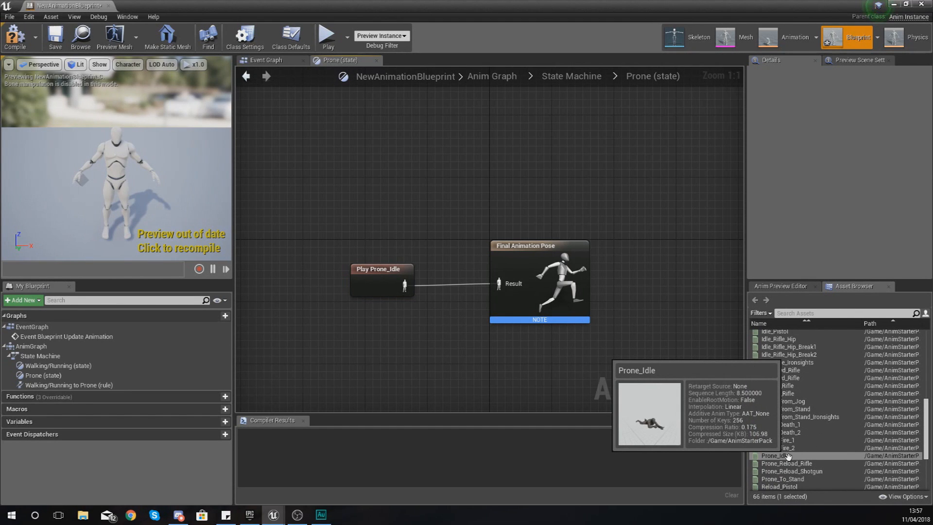
double_click(777, 455)
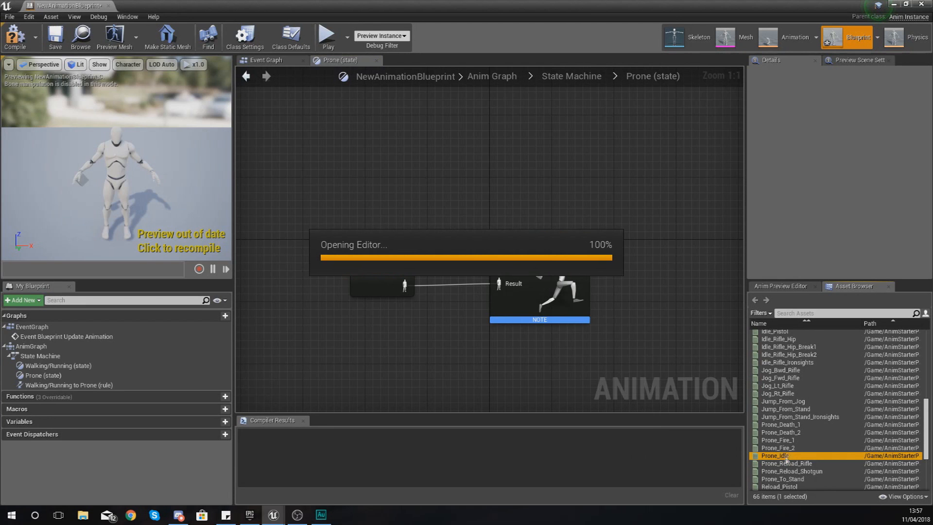
double_click(775, 455)
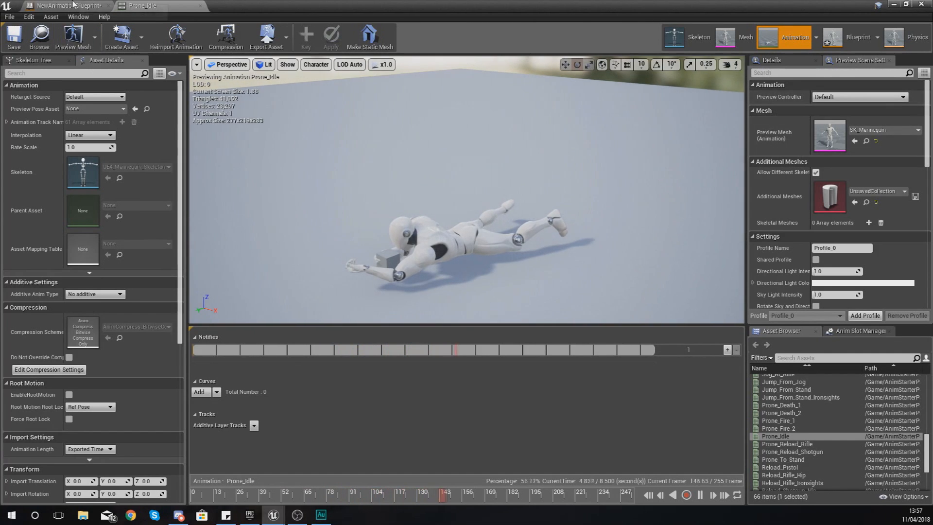
click(65, 6)
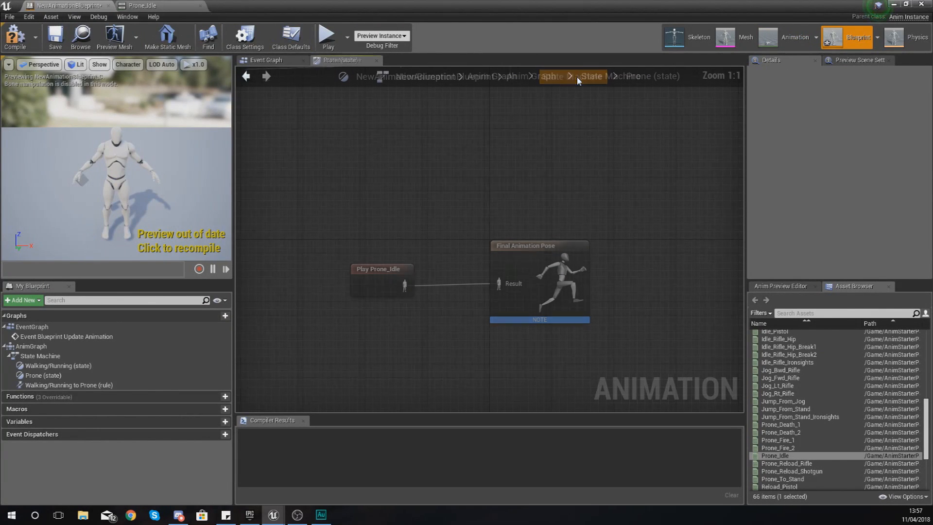
Step: Return to the State Machine overview showing Walking/Running linked to Prone
click(611, 76)
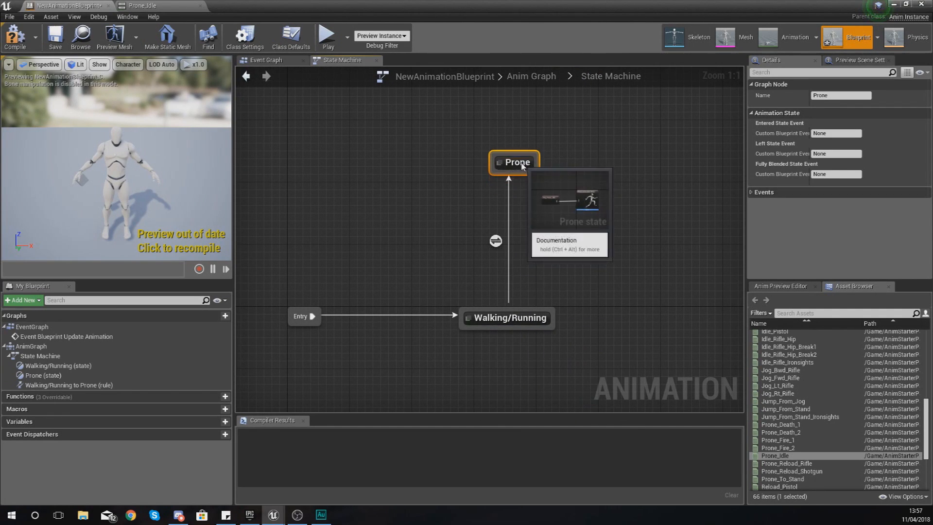
mouse_move(513, 309)
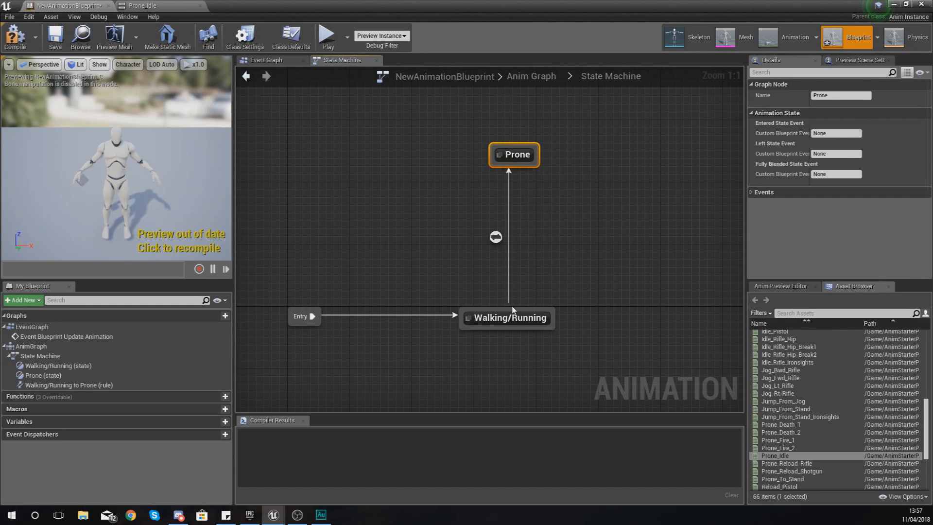
click(495, 237)
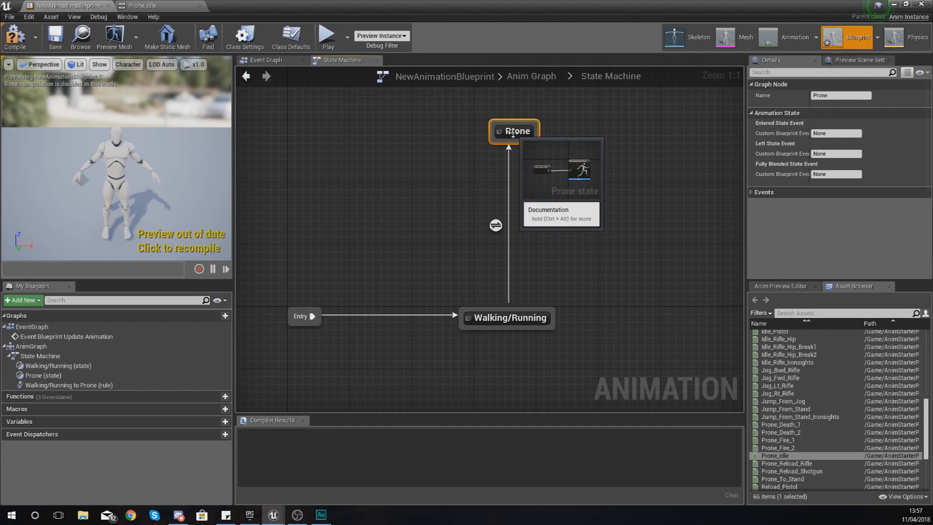
mouse_move(505, 224)
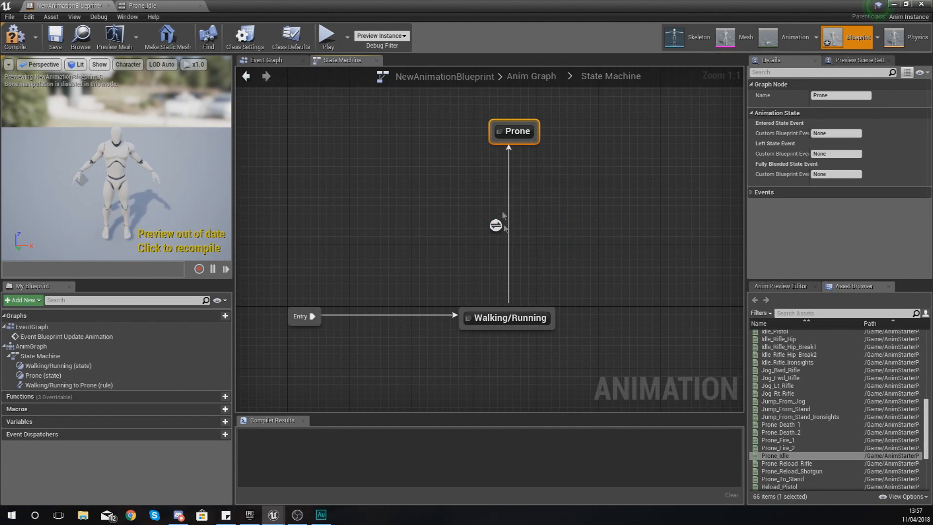
mouse_move(516, 300)
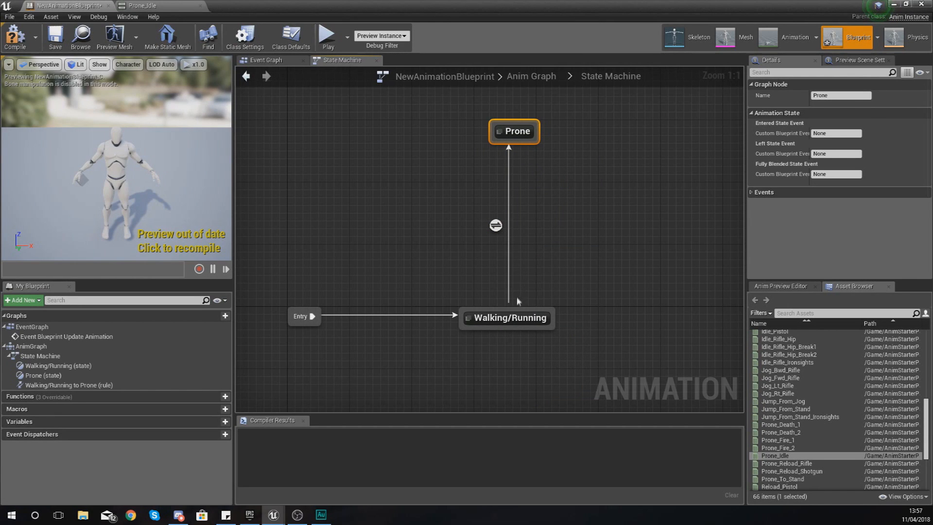
mouse_move(508, 309)
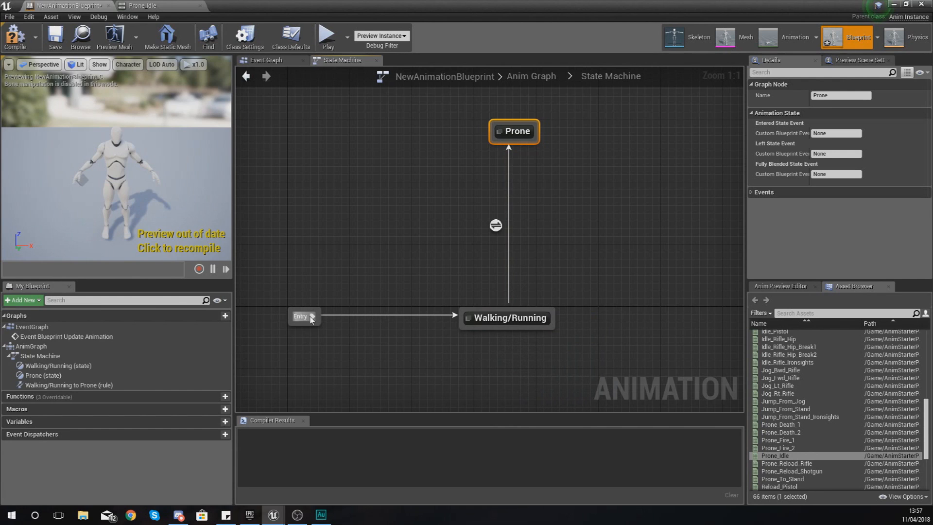
mouse_move(506, 316)
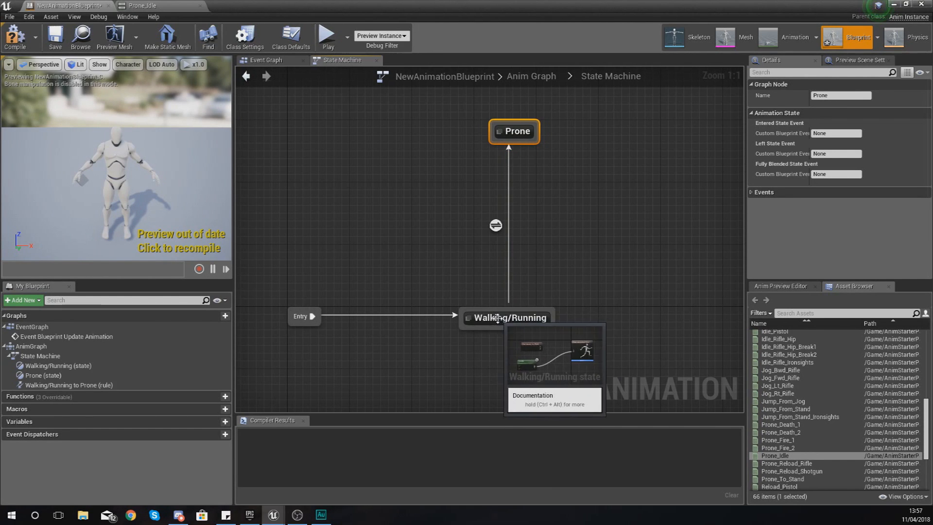
mouse_move(515, 131)
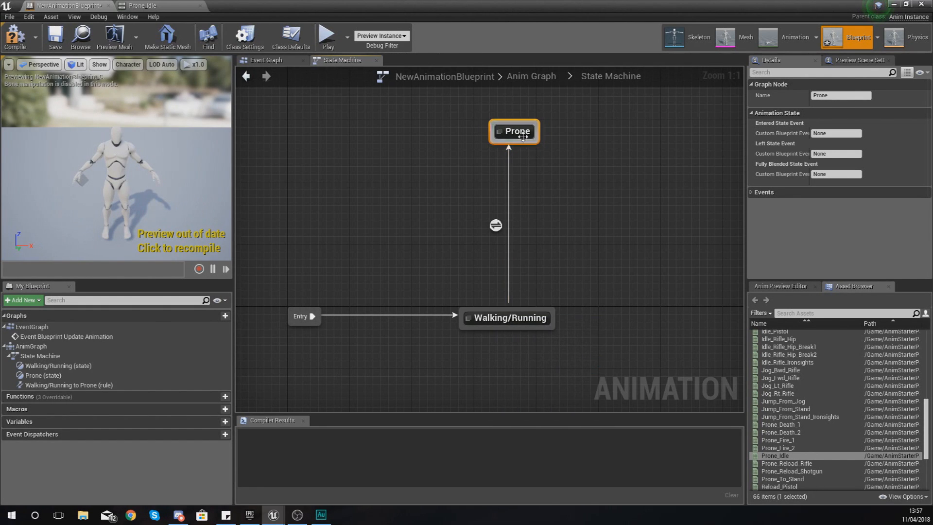
mouse_move(514, 131)
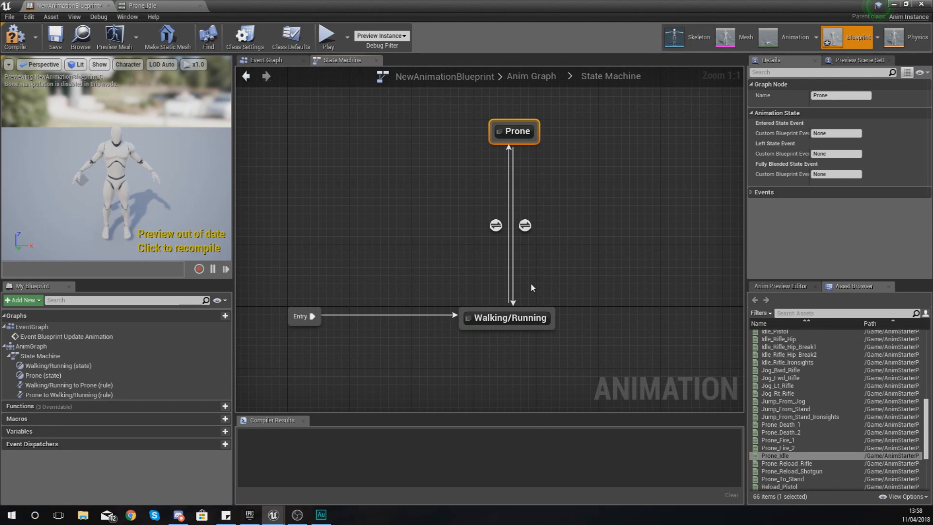
mouse_move(521, 145)
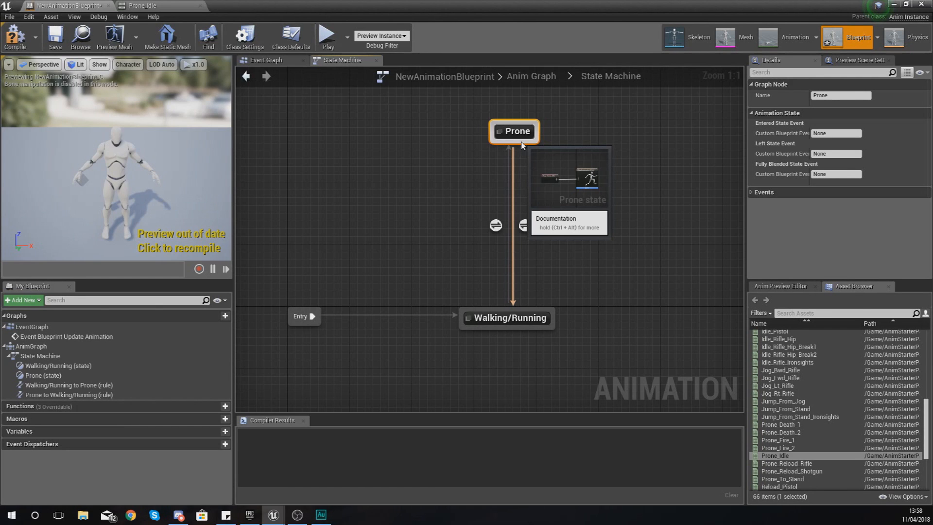
mouse_move(589, 197)
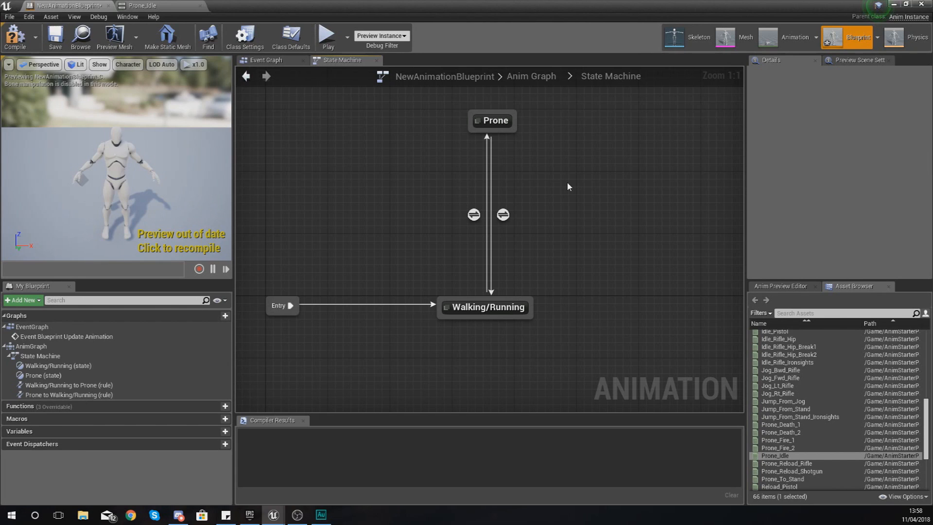
mouse_move(658, 4)
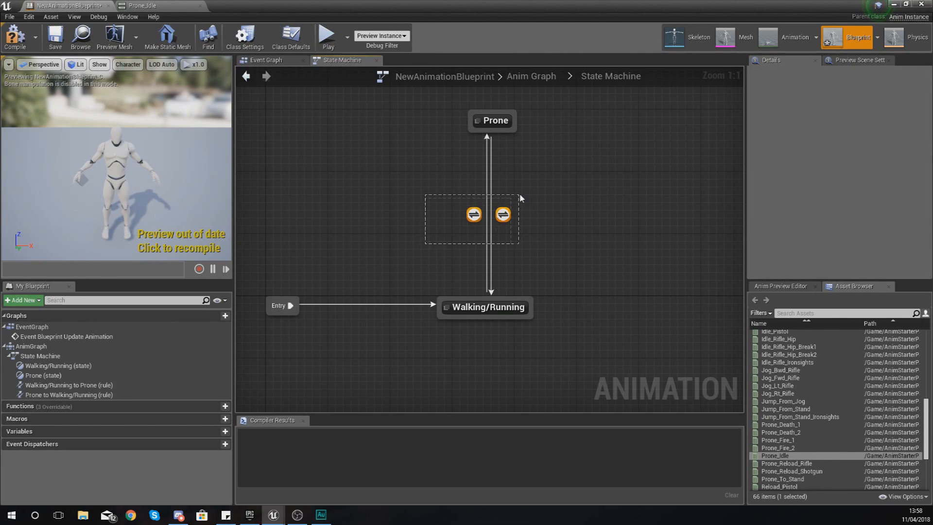
Step: Add the return transition from Prone to Walking/Running and review both transitions
click(501, 214)
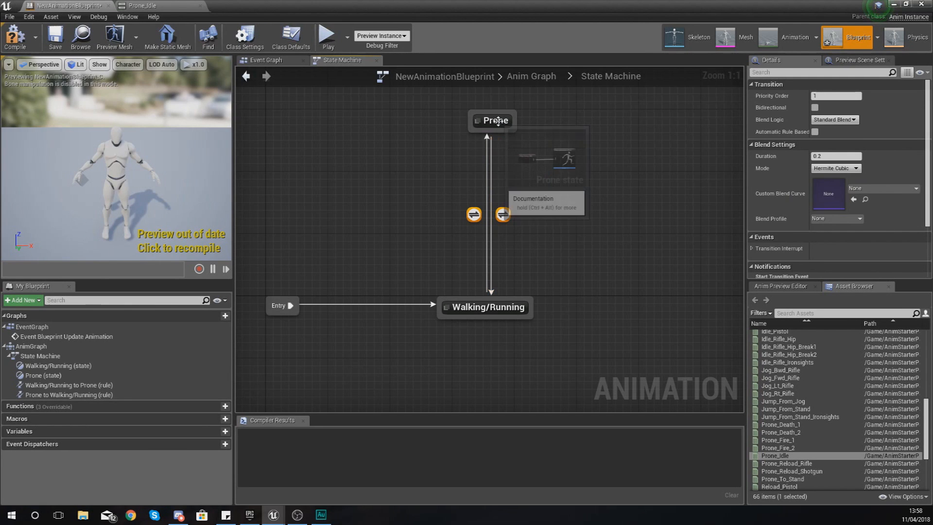
click(550, 211)
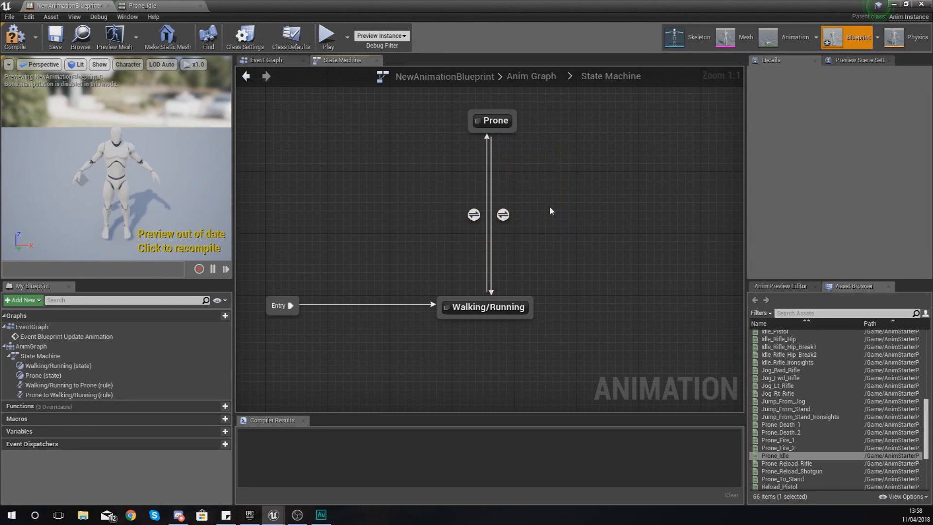